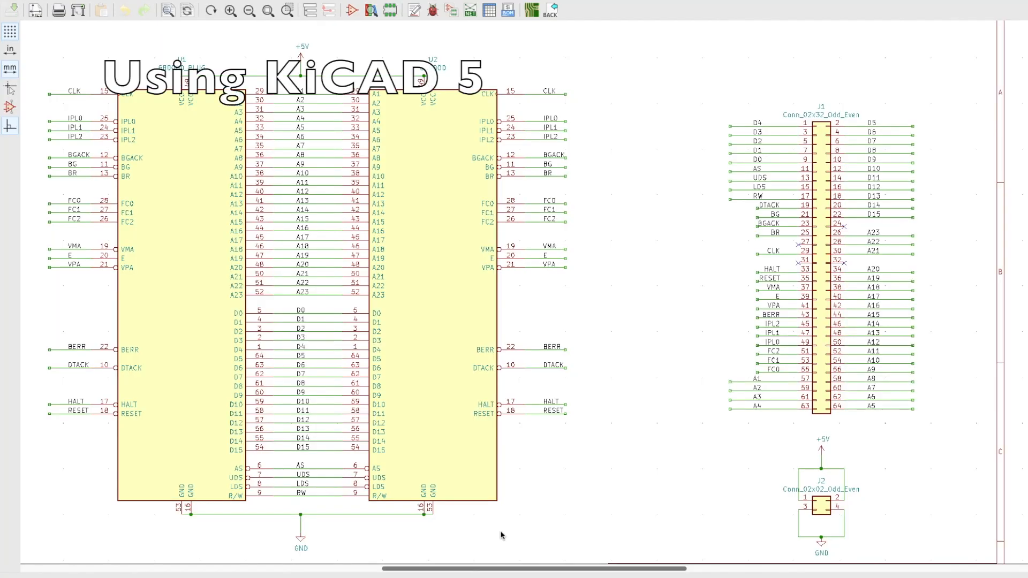
pyautogui.moveTo(254, 297)
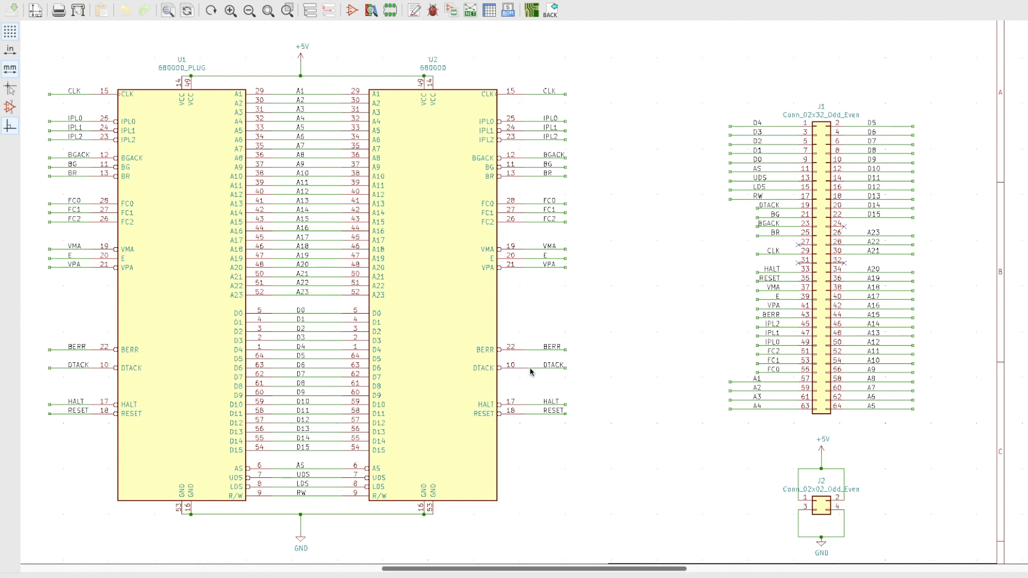
pyautogui.moveTo(359, 82)
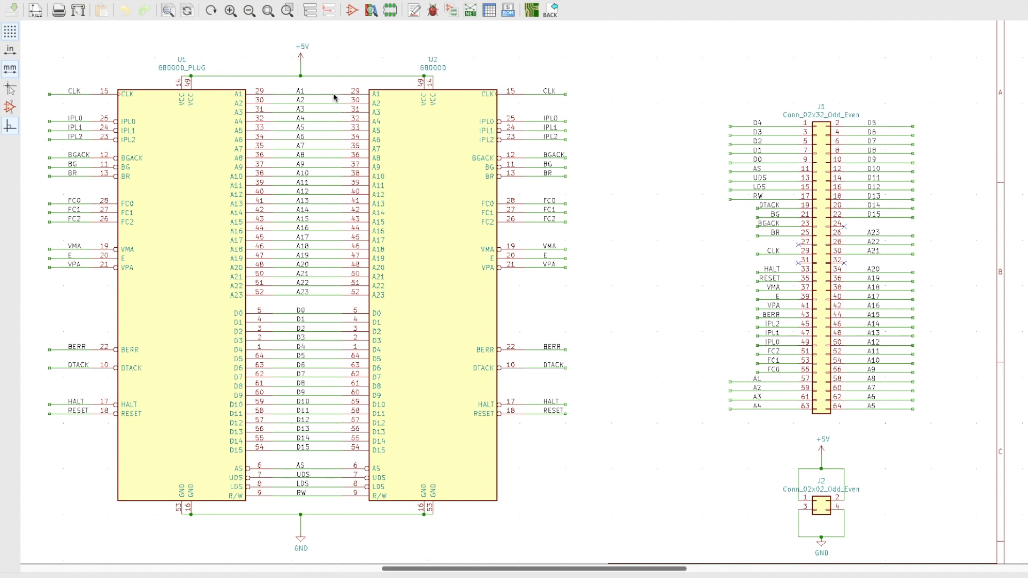
pyautogui.moveTo(271, 100)
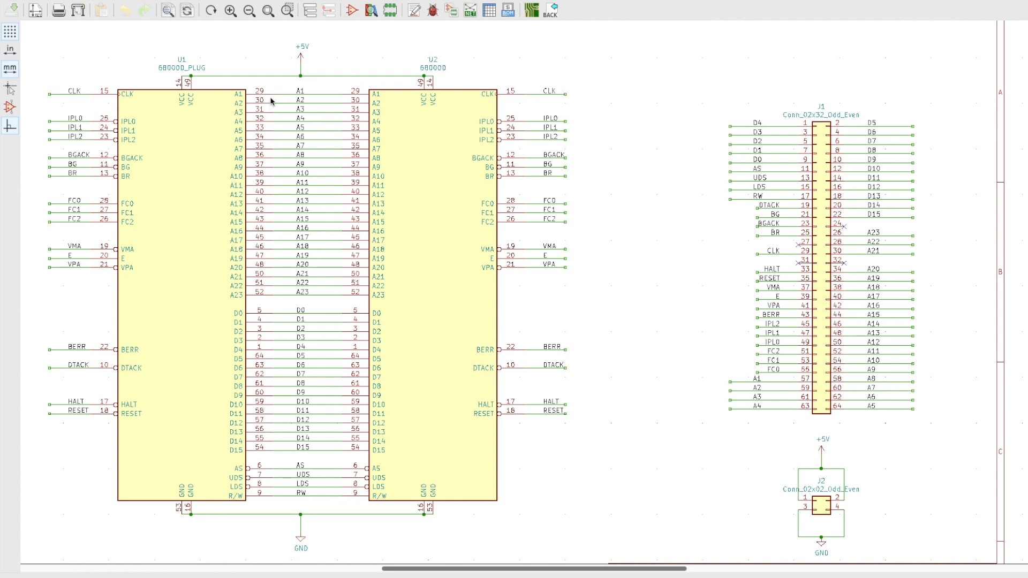
pyautogui.moveTo(321, 466)
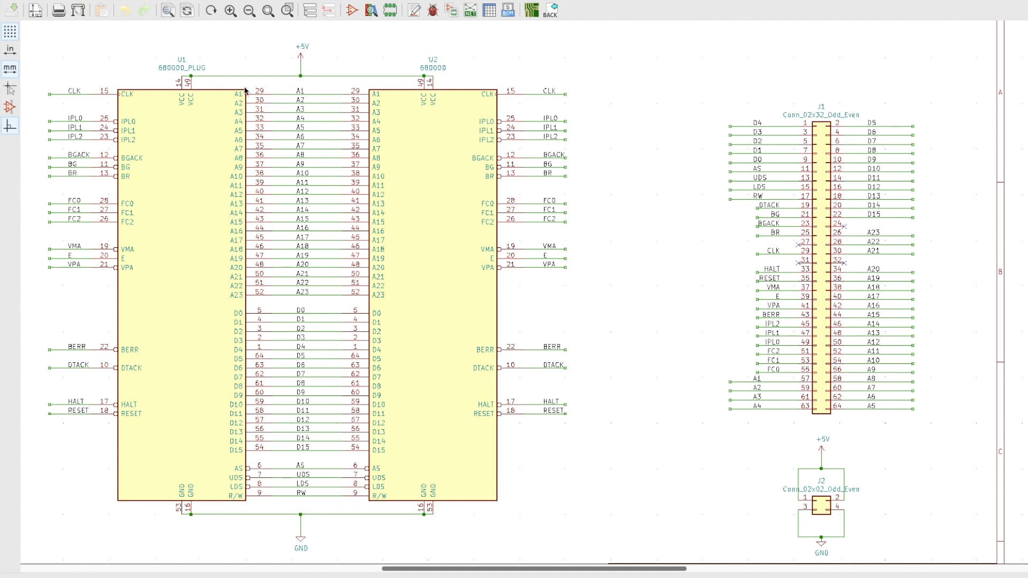
pyautogui.moveTo(336, 391)
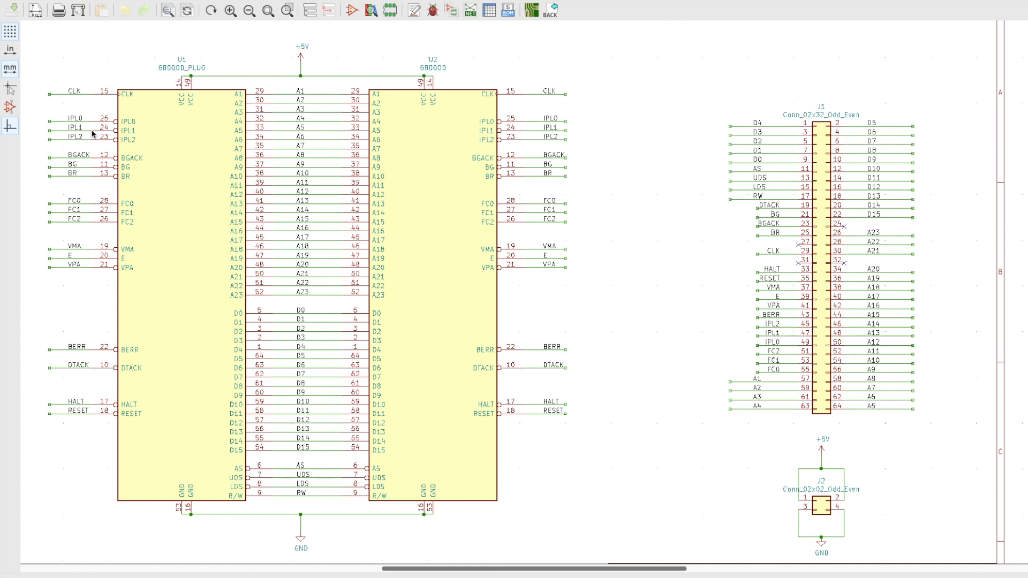
pyautogui.moveTo(109, 99)
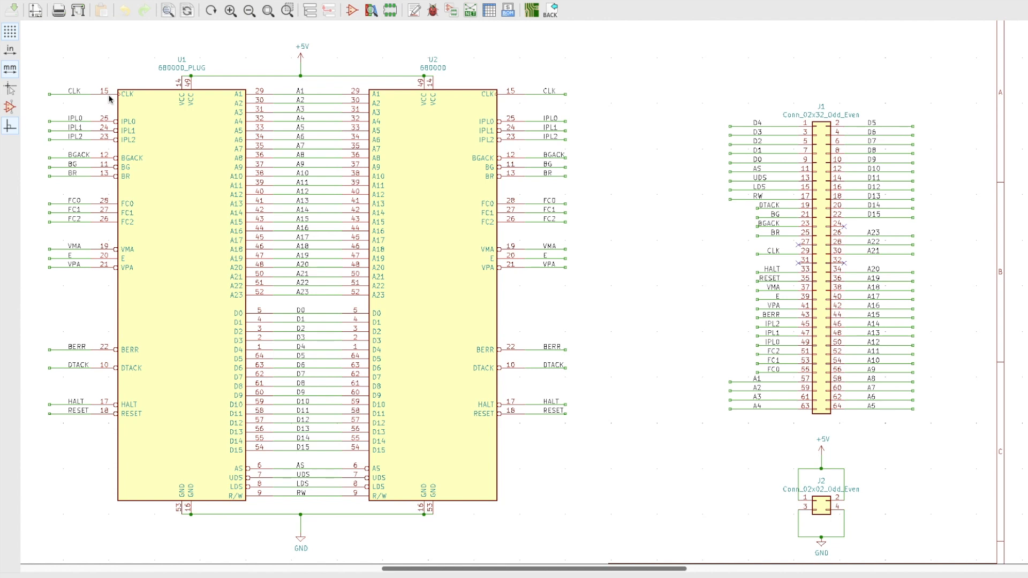
pyautogui.moveTo(398, 100)
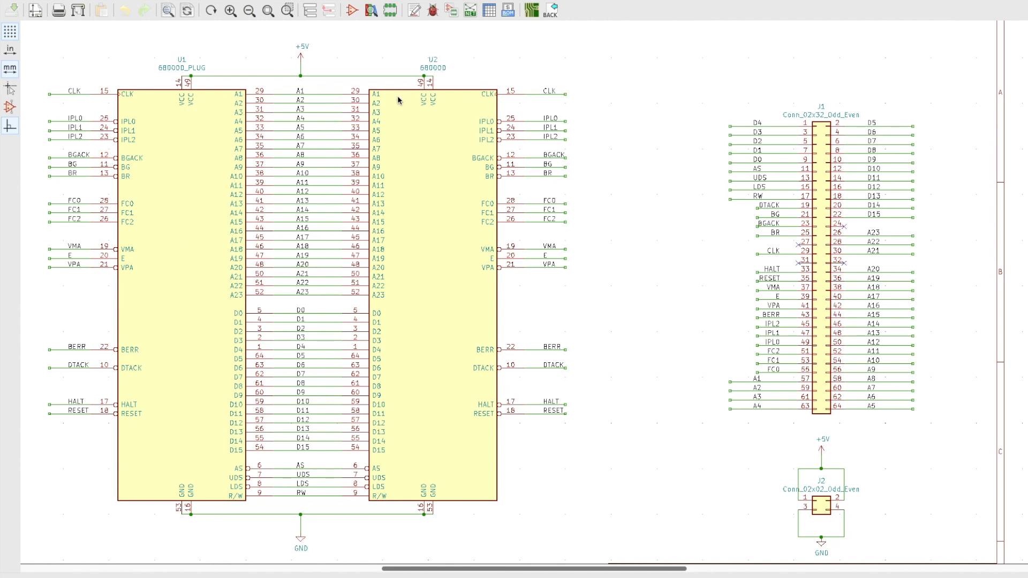
pyautogui.moveTo(326, 535)
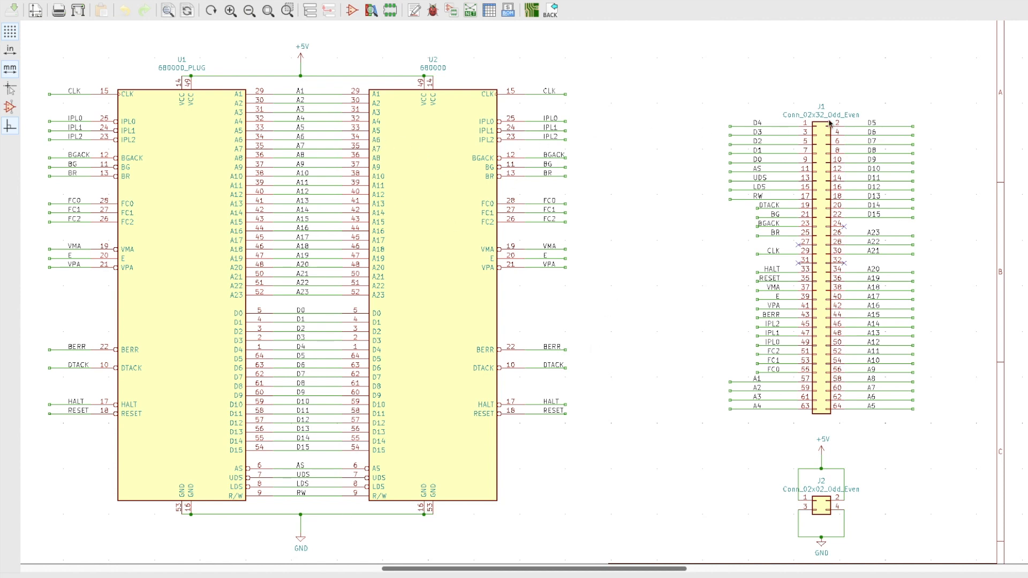
pyautogui.moveTo(862, 552)
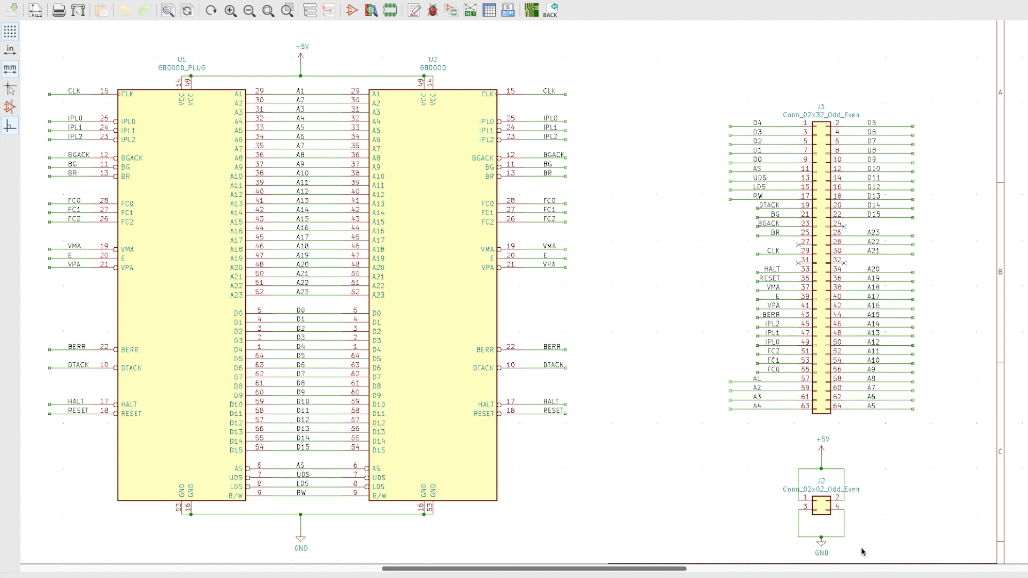
pyautogui.moveTo(727, 120)
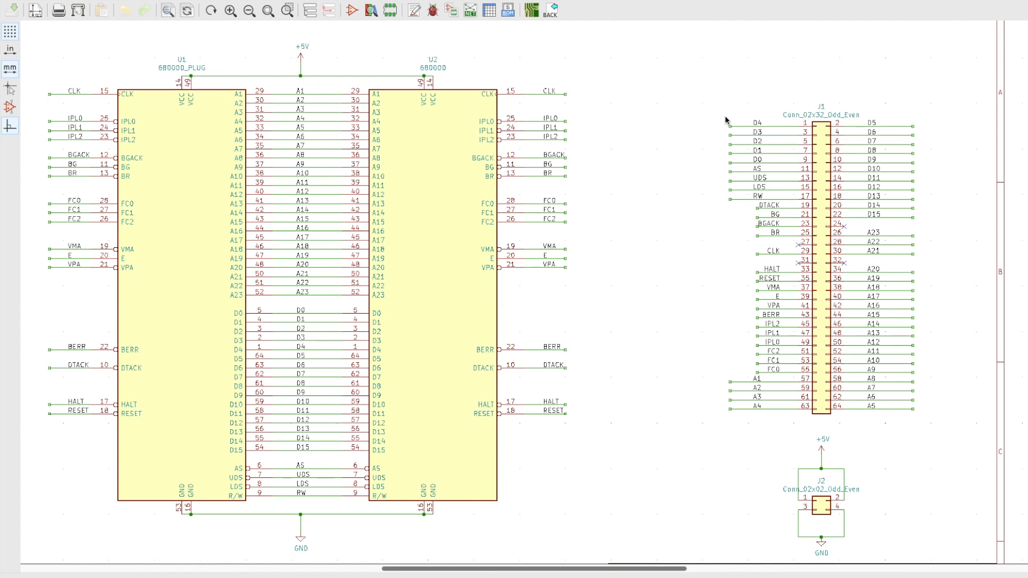
pyautogui.moveTo(888, 157)
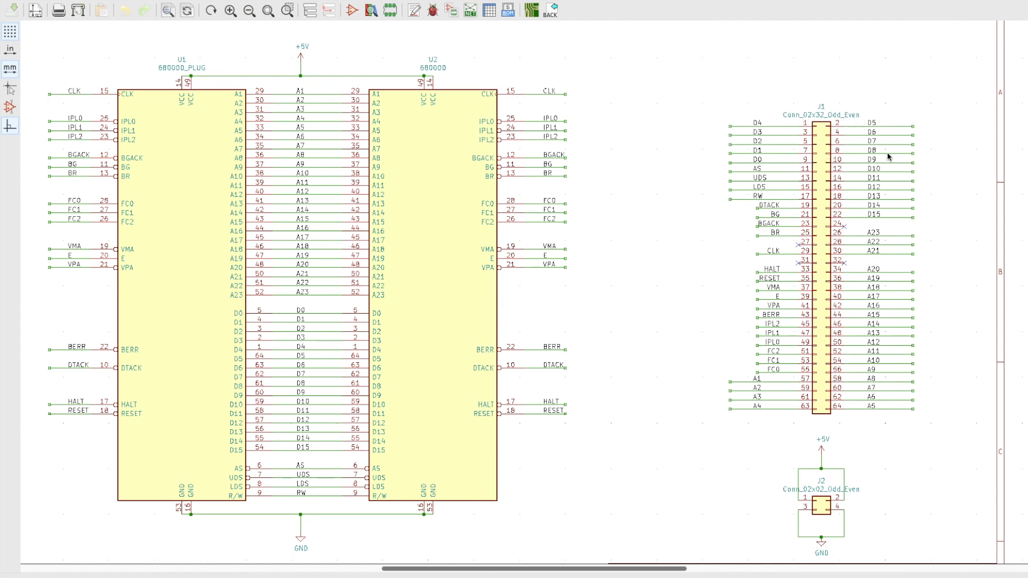
pyautogui.moveTo(861, 520)
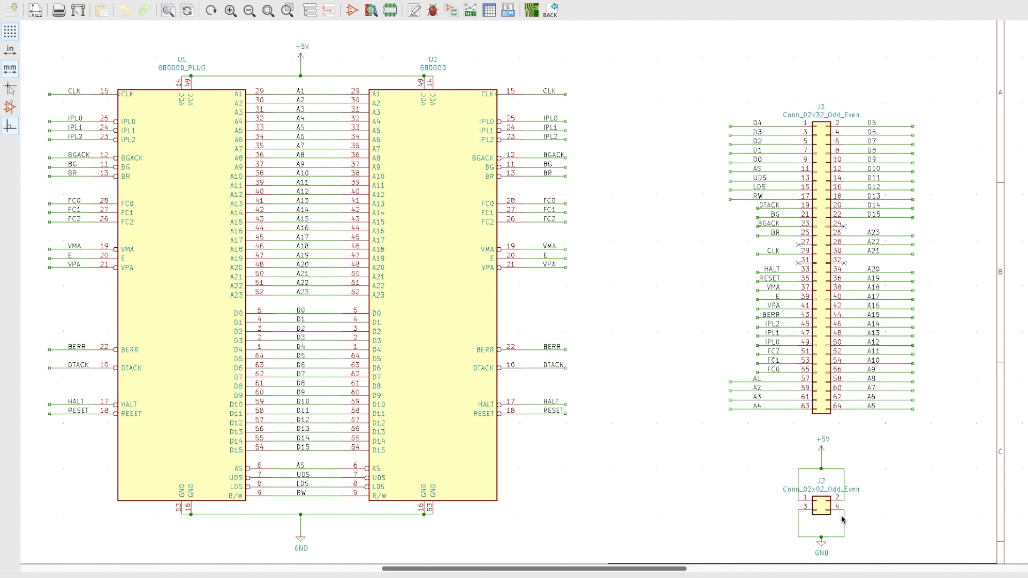
pyautogui.moveTo(872, 521)
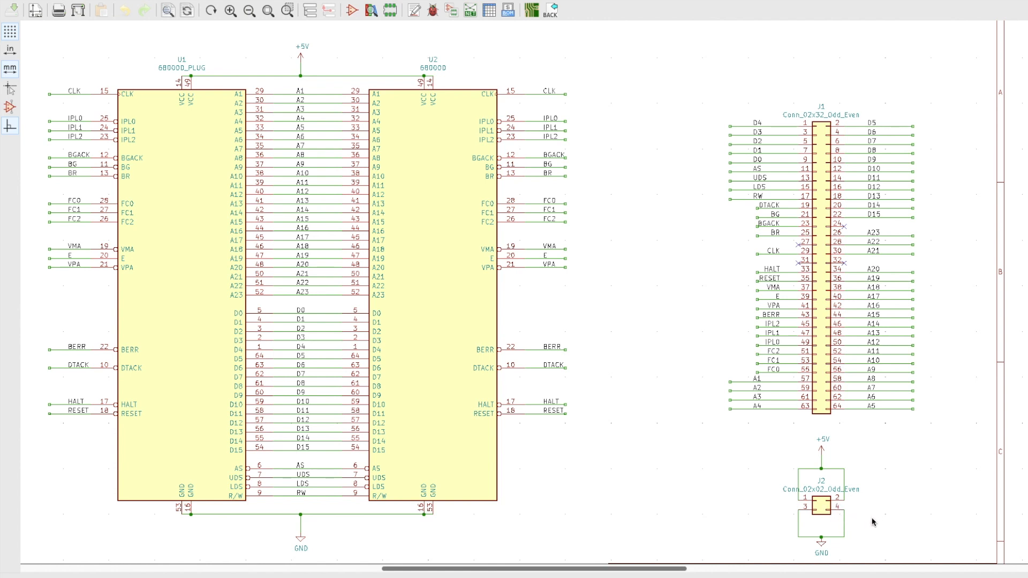
pyautogui.moveTo(726, 123)
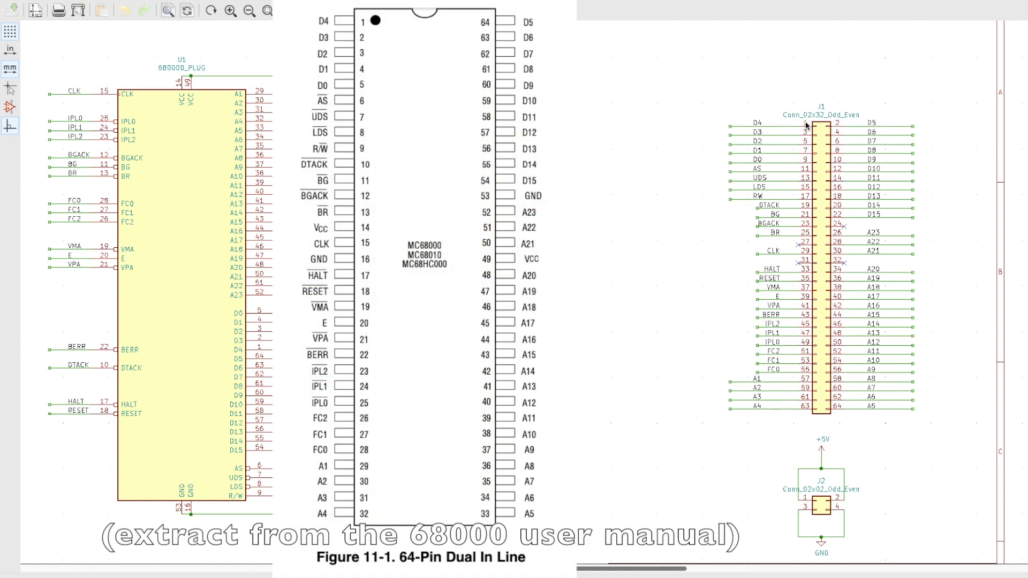
pyautogui.moveTo(803, 131)
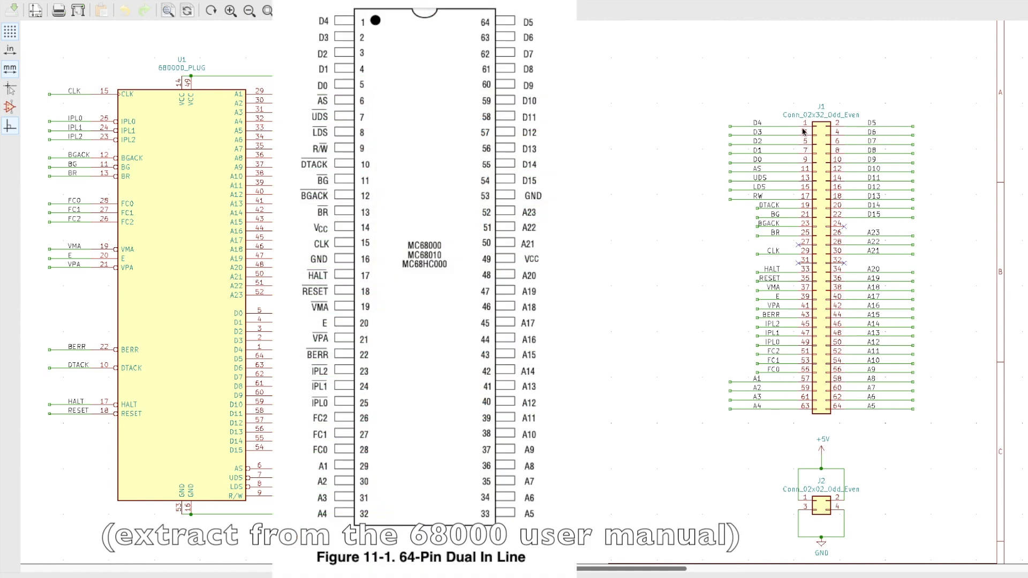
pyautogui.moveTo(849, 116)
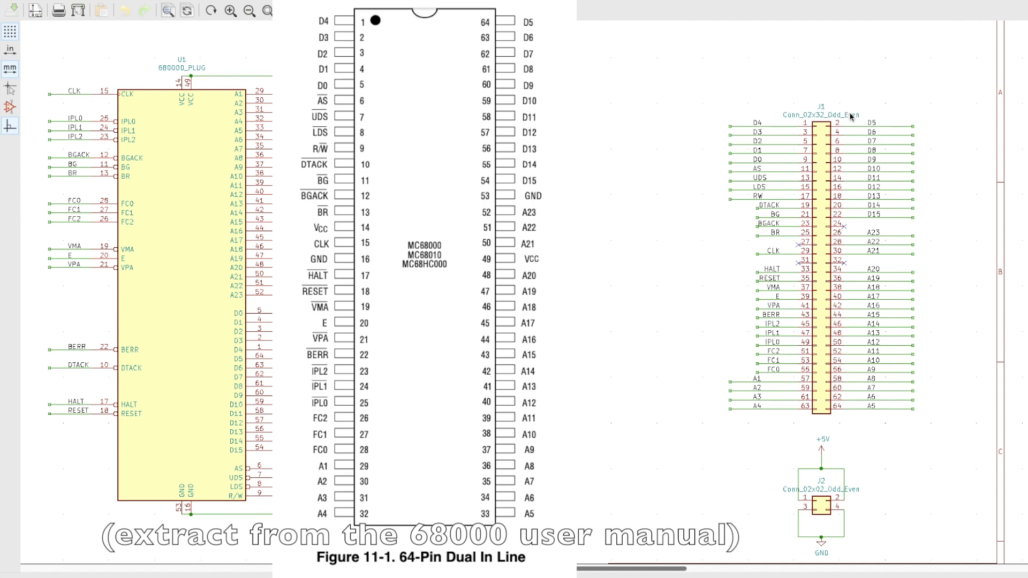
pyautogui.moveTo(847, 438)
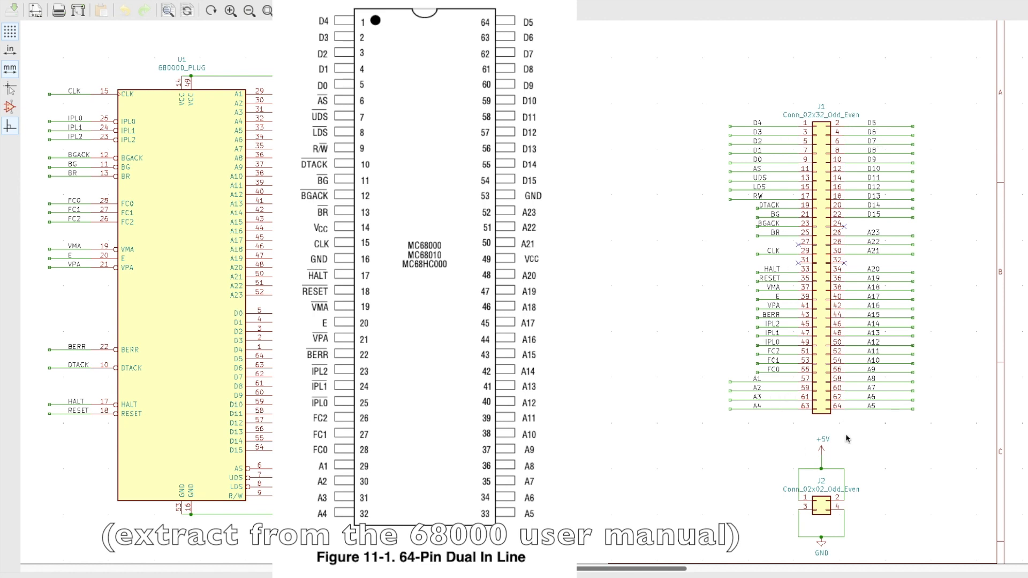
pyautogui.moveTo(837, 129)
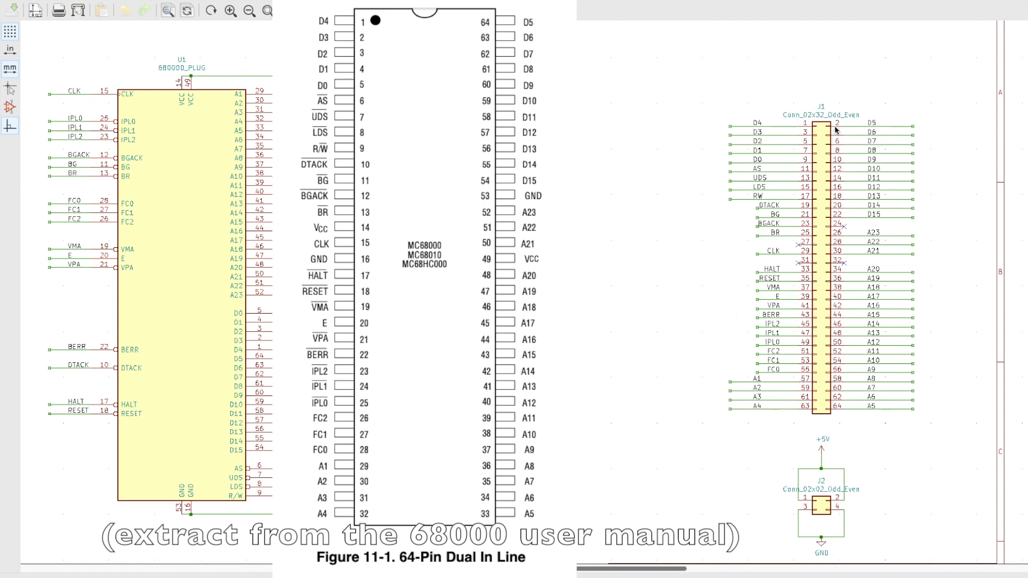
pyautogui.moveTo(851, 435)
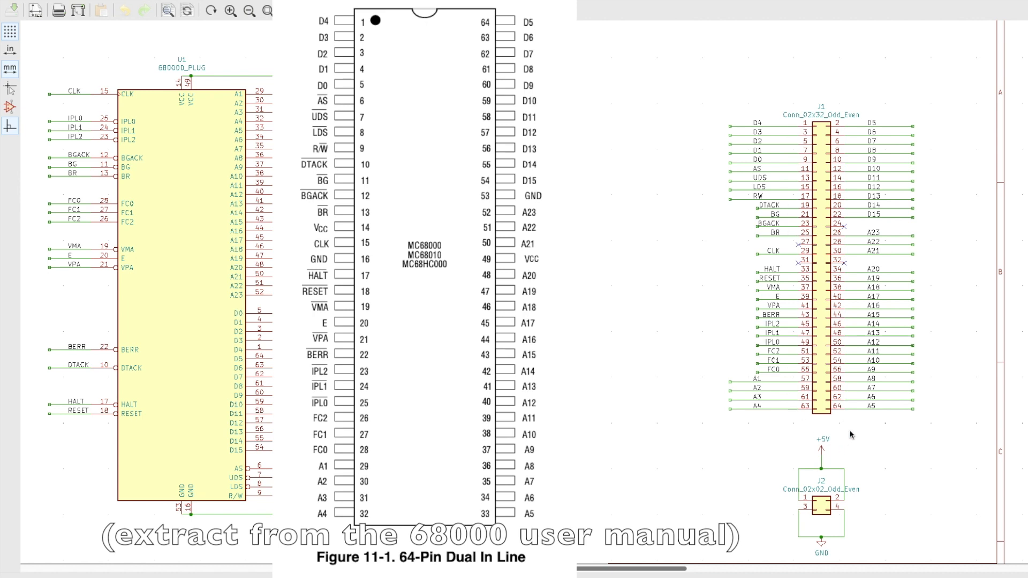
pyautogui.moveTo(792, 291)
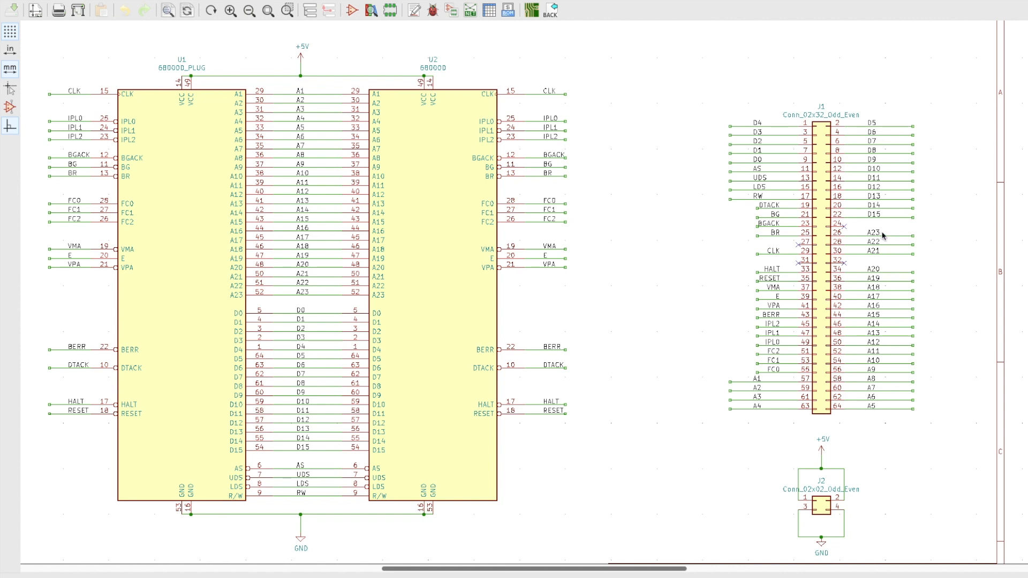
pyautogui.moveTo(823, 237)
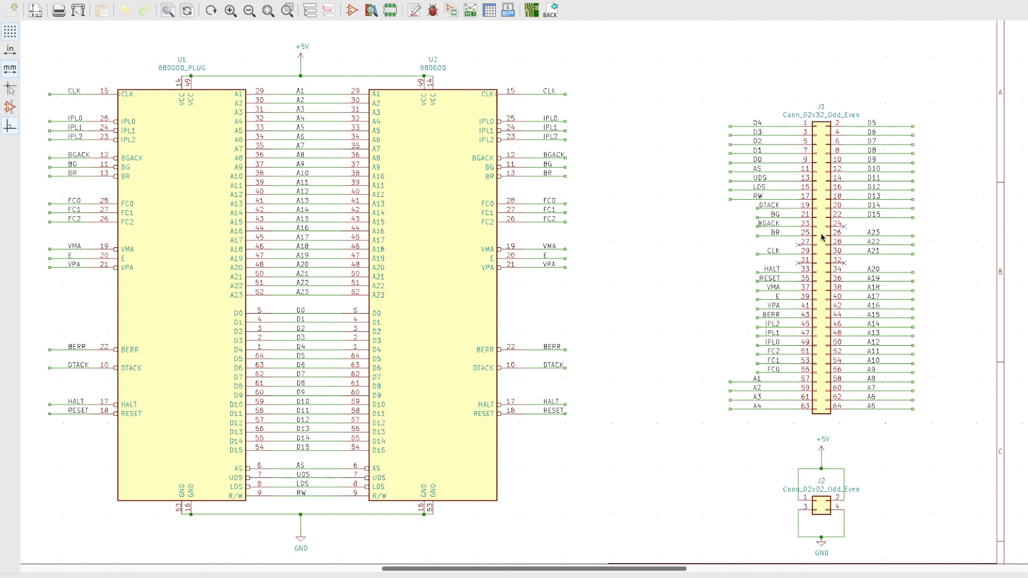
pyautogui.moveTo(798, 261)
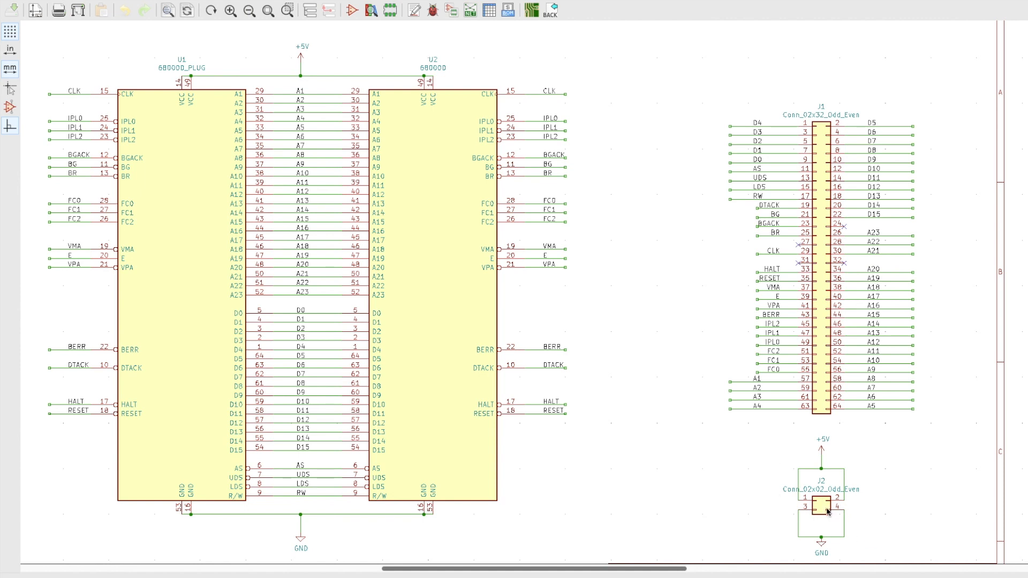
pyautogui.moveTo(746, 514)
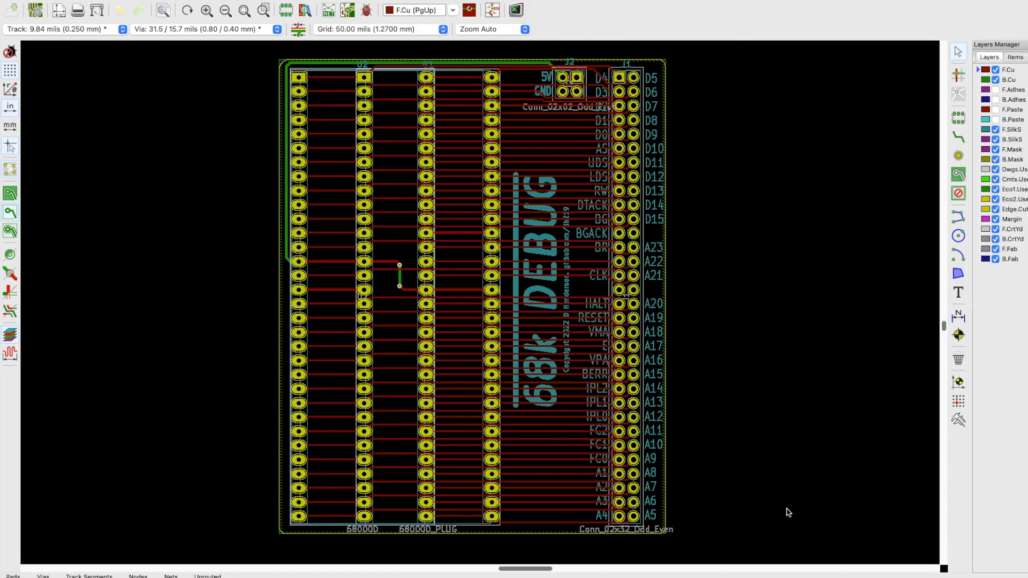
pyautogui.moveTo(403, 67)
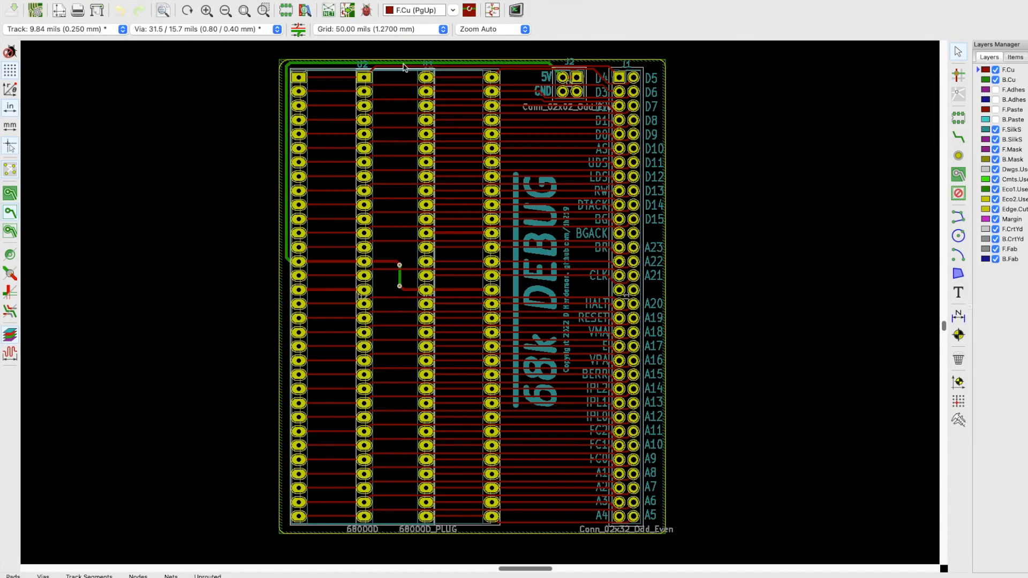
pyautogui.moveTo(368, 90)
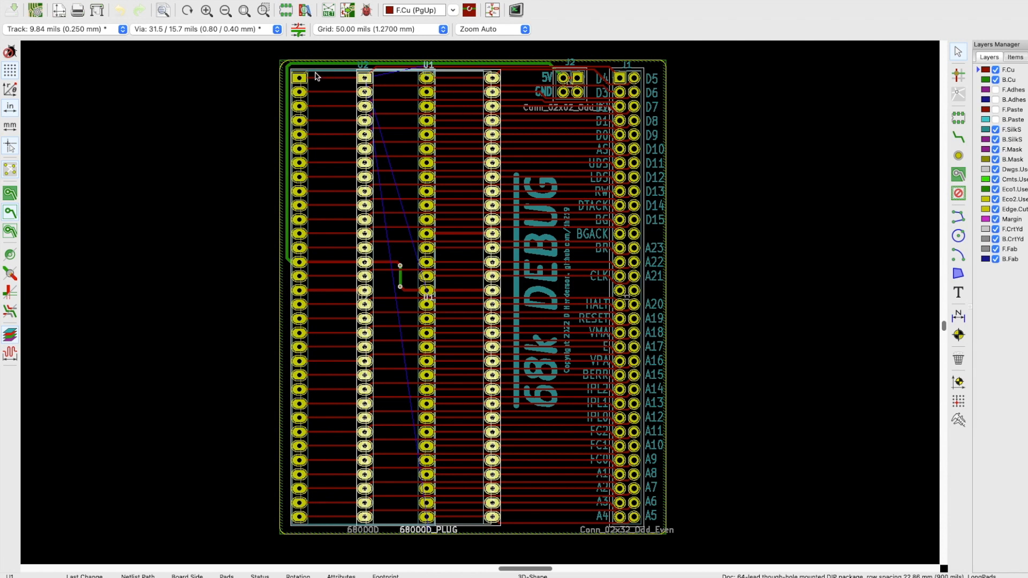
pyautogui.moveTo(333, 73)
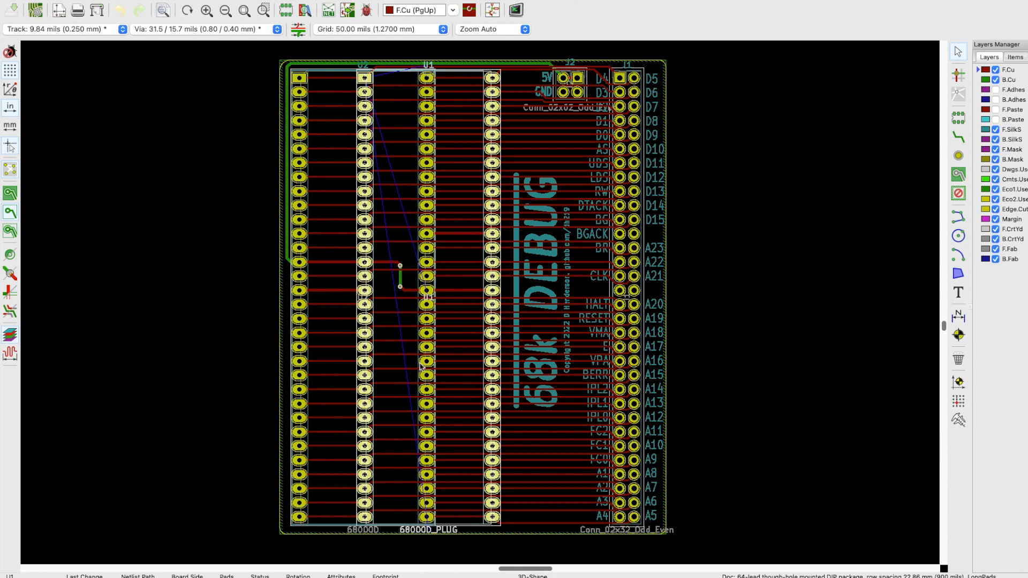
pyautogui.moveTo(450, 93)
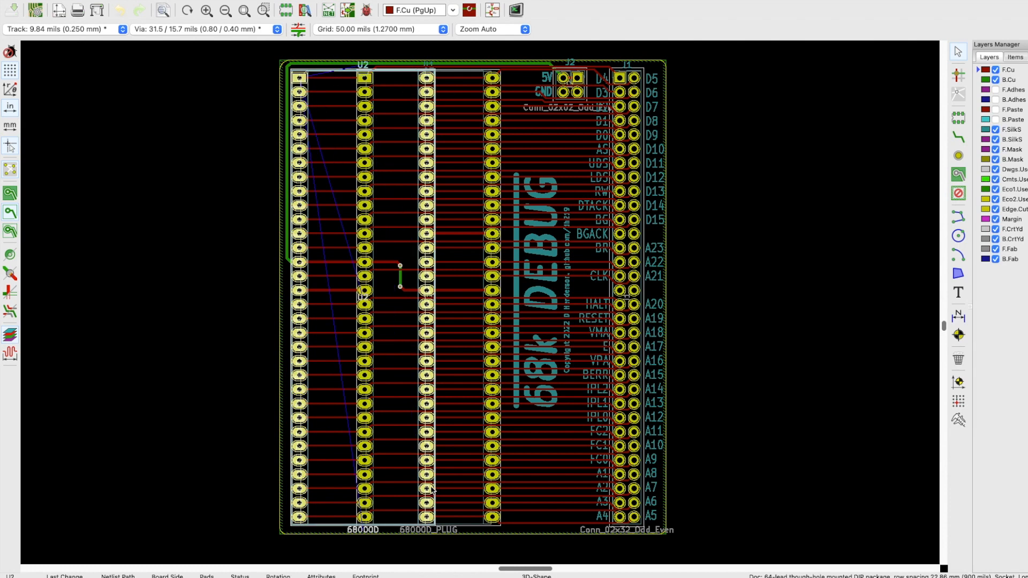
pyautogui.moveTo(450, 504)
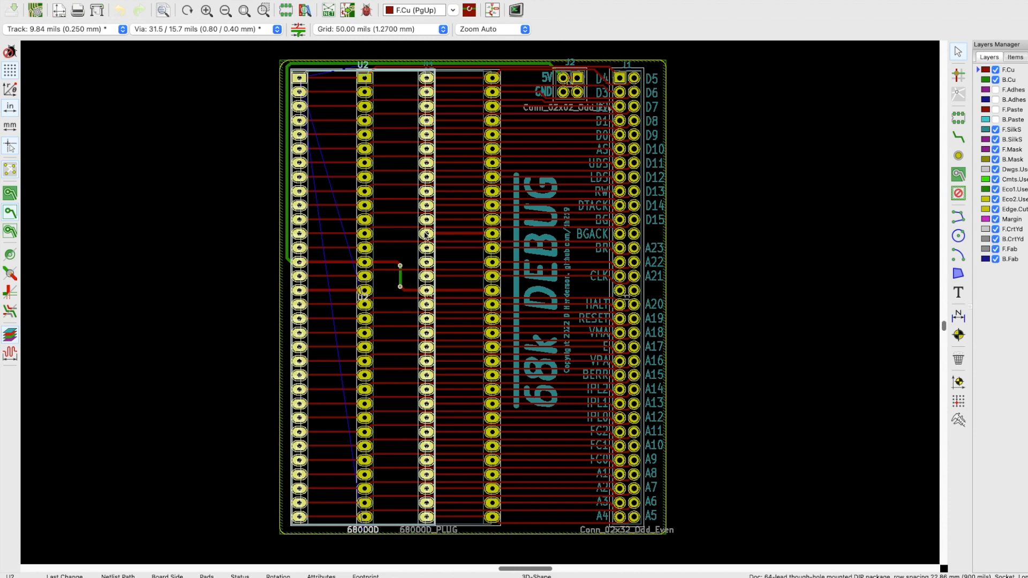
pyautogui.moveTo(647, 99)
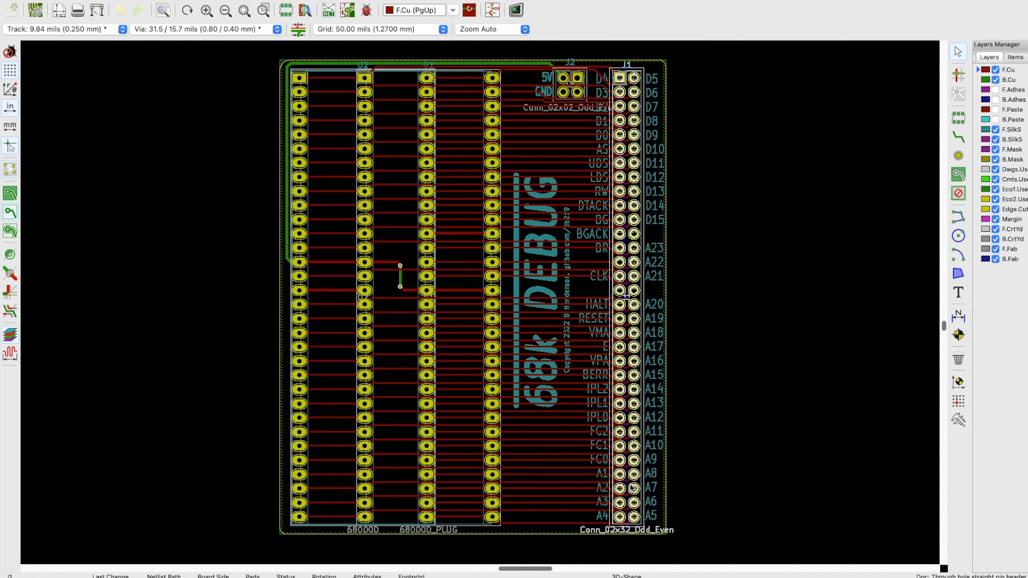
pyautogui.moveTo(582, 99)
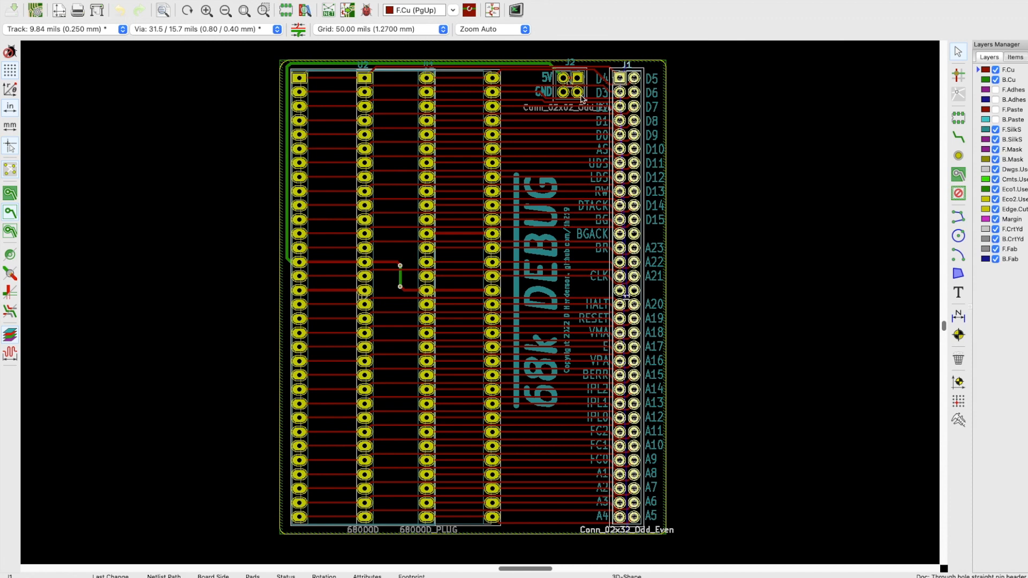
# Step: Select the J2 5V/GND power header to inspect its power connection
pyautogui.click(569, 85)
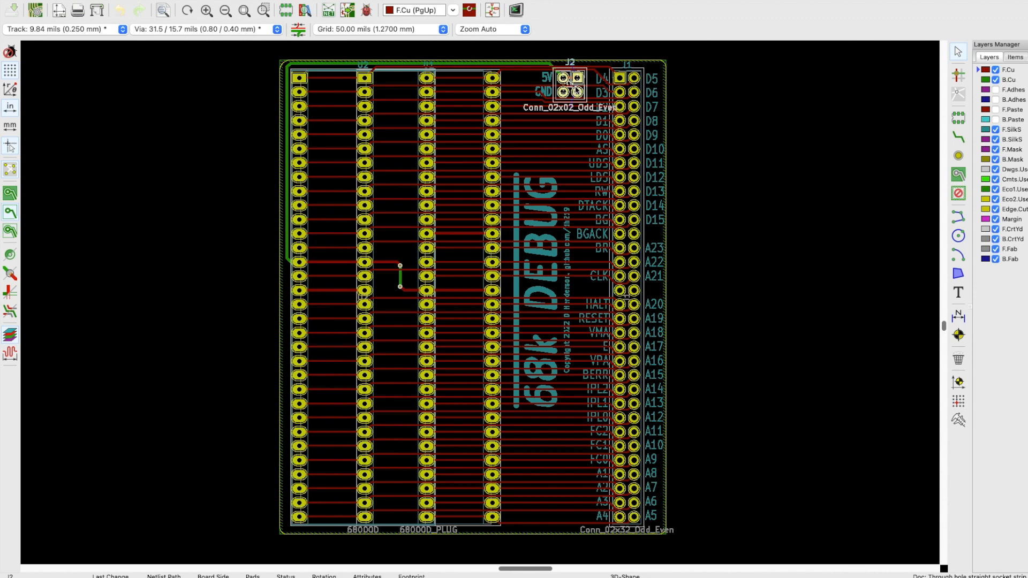
pyautogui.moveTo(580, 421)
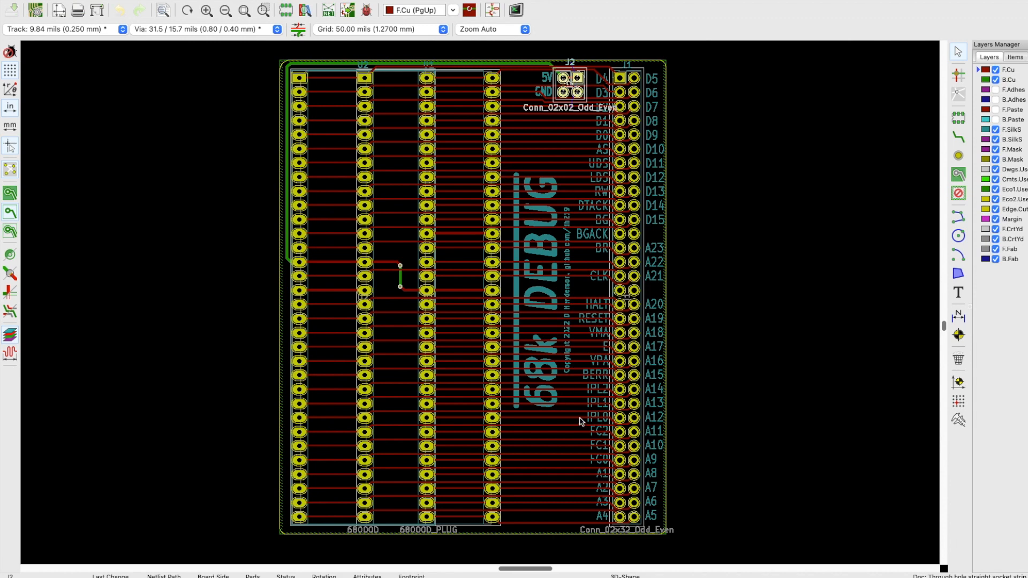
pyautogui.moveTo(541, 414)
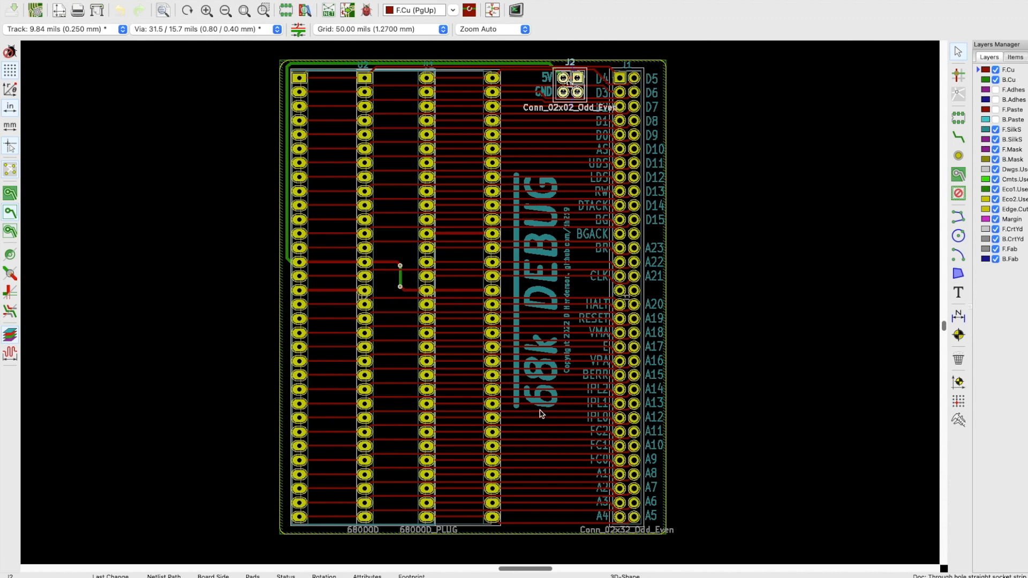
pyautogui.moveTo(547, 411)
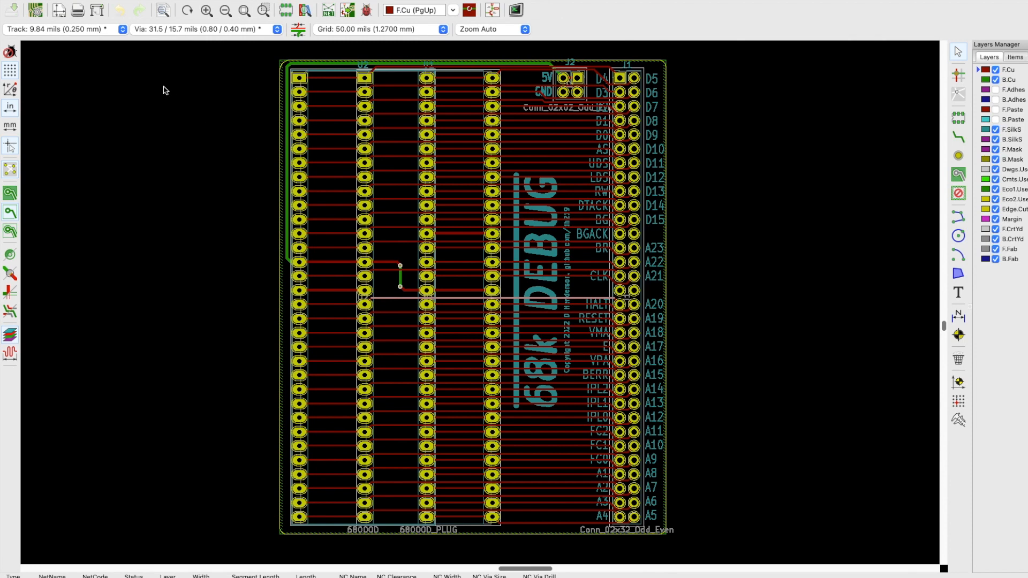
# Step: Pick Track: 19.69 mils (0.500 mm) from the toolbar's Track width dropdown
pyautogui.click(61, 29)
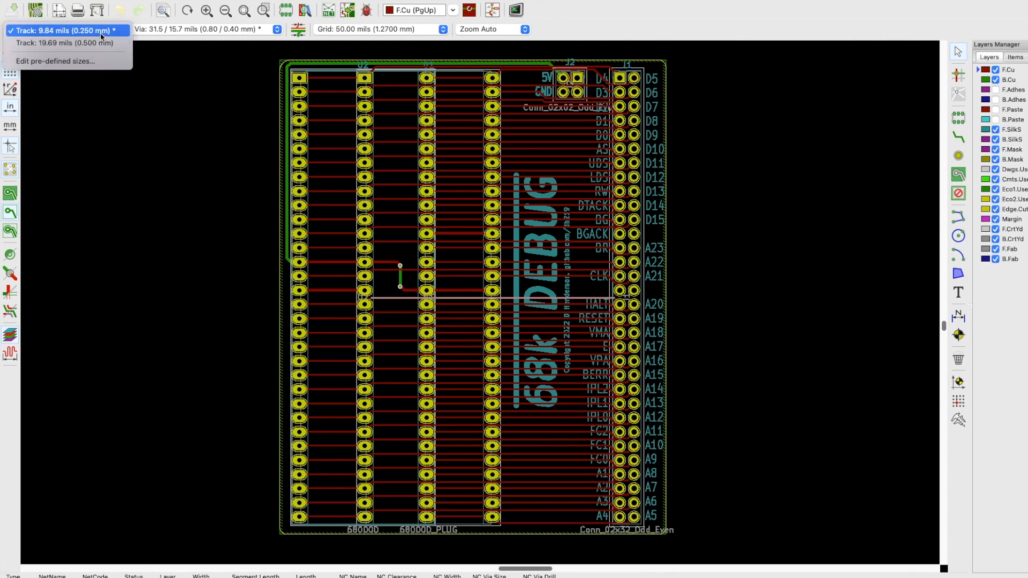
pyautogui.moveTo(61, 34)
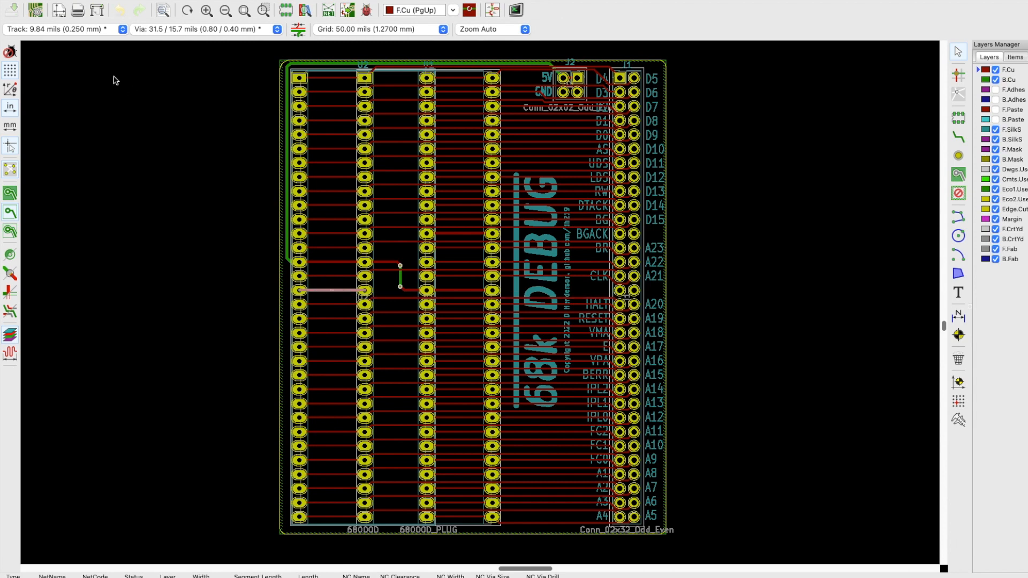
pyautogui.click(120, 29)
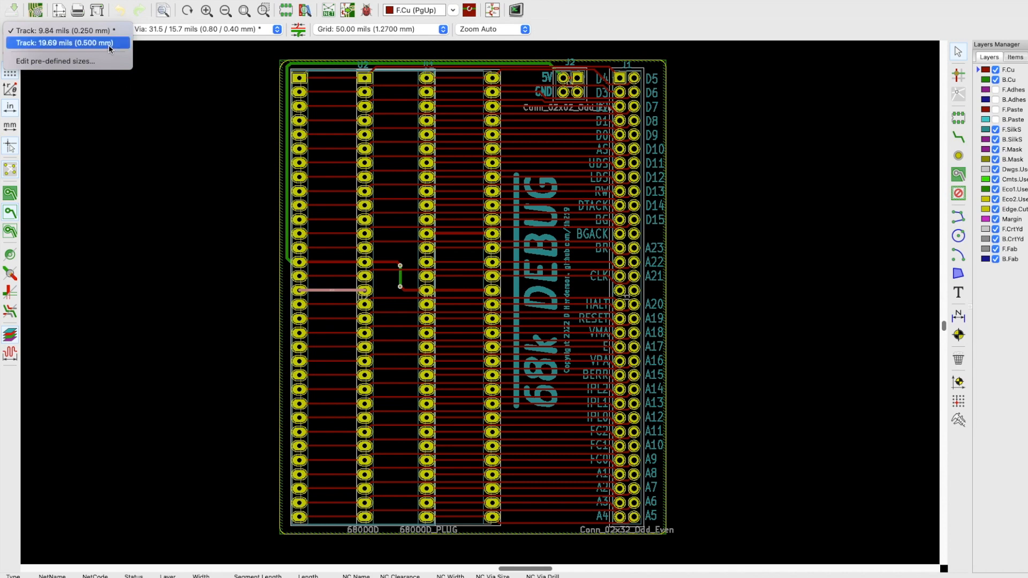
pyautogui.click(64, 30)
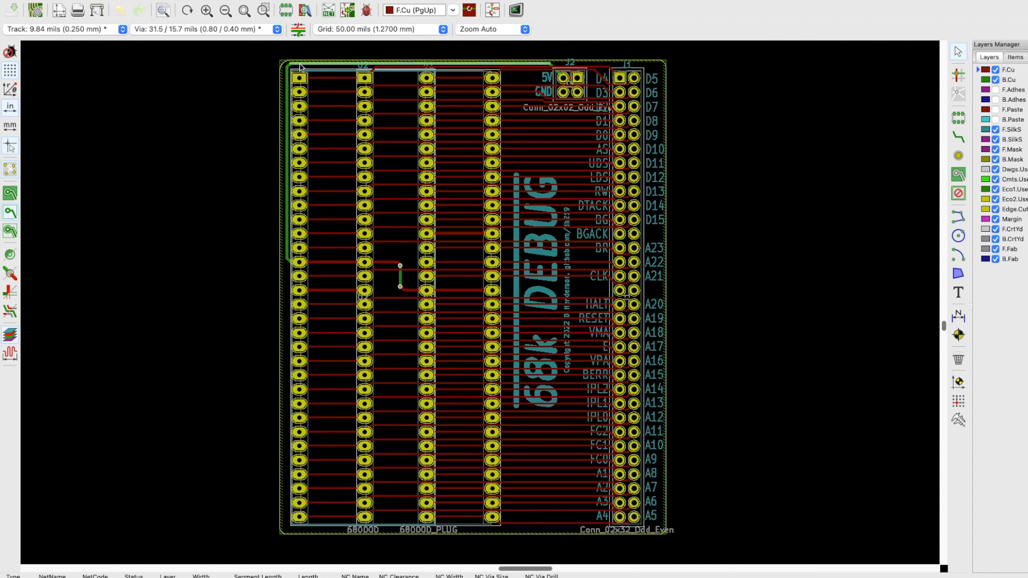
pyautogui.moveTo(521, 65)
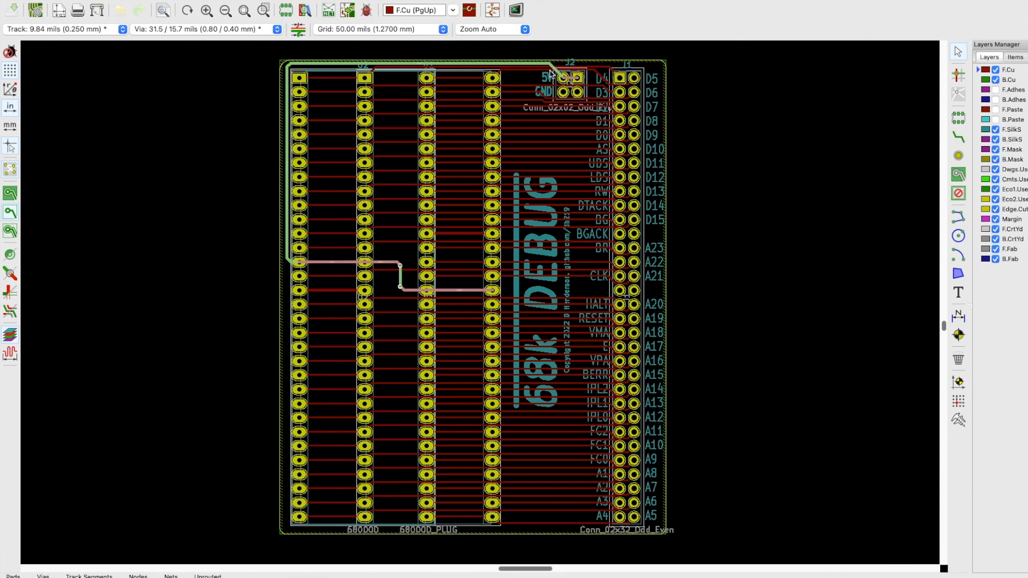
pyautogui.moveTo(569, 321)
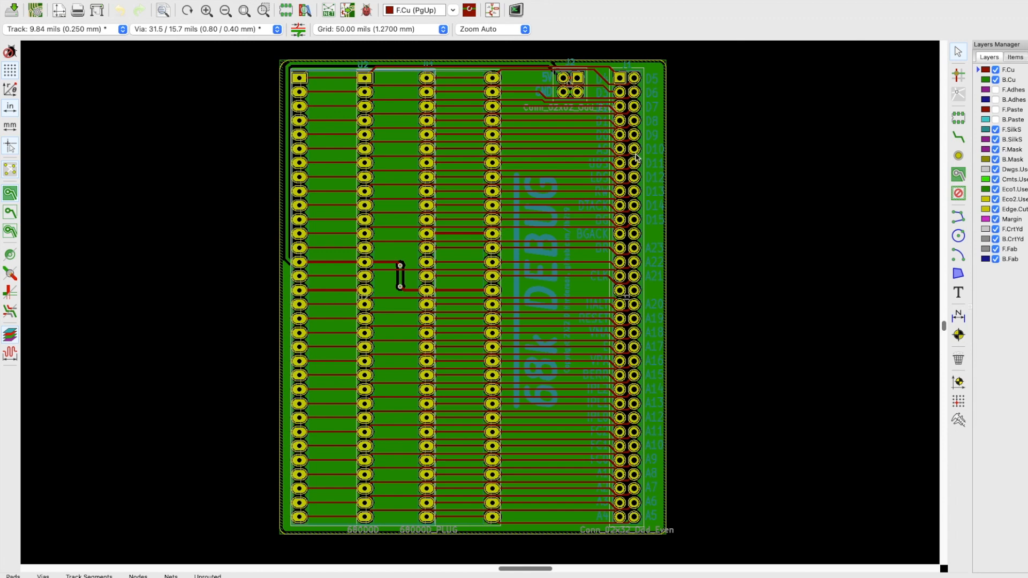
pyautogui.moveTo(683, 266)
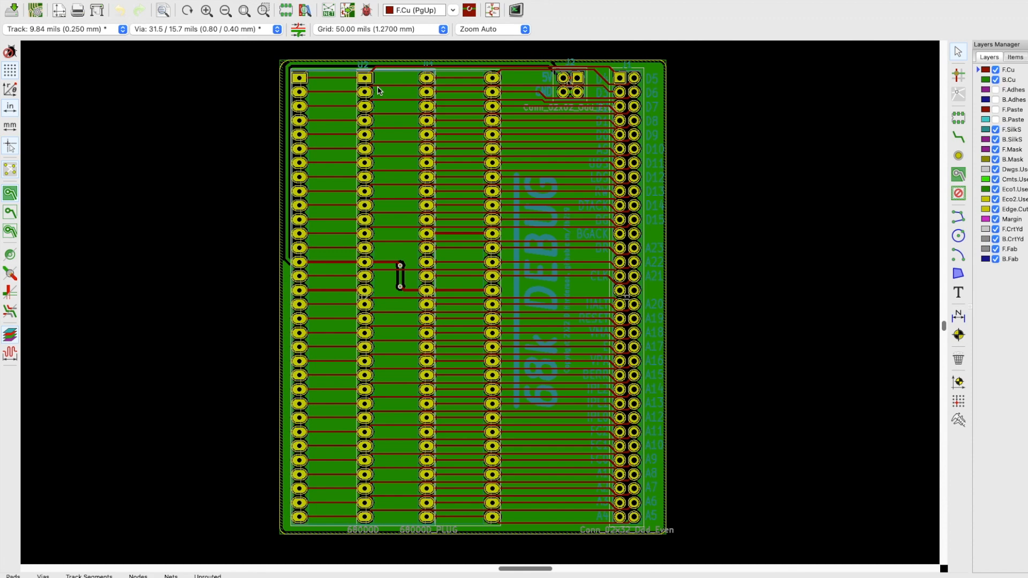
pyautogui.moveTo(648, 107)
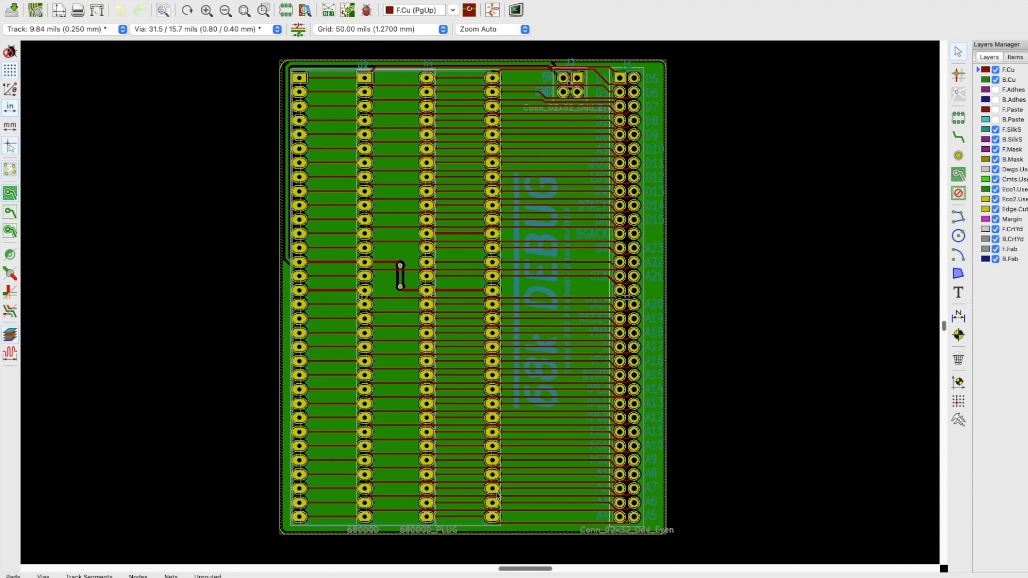
pyautogui.moveTo(505, 287)
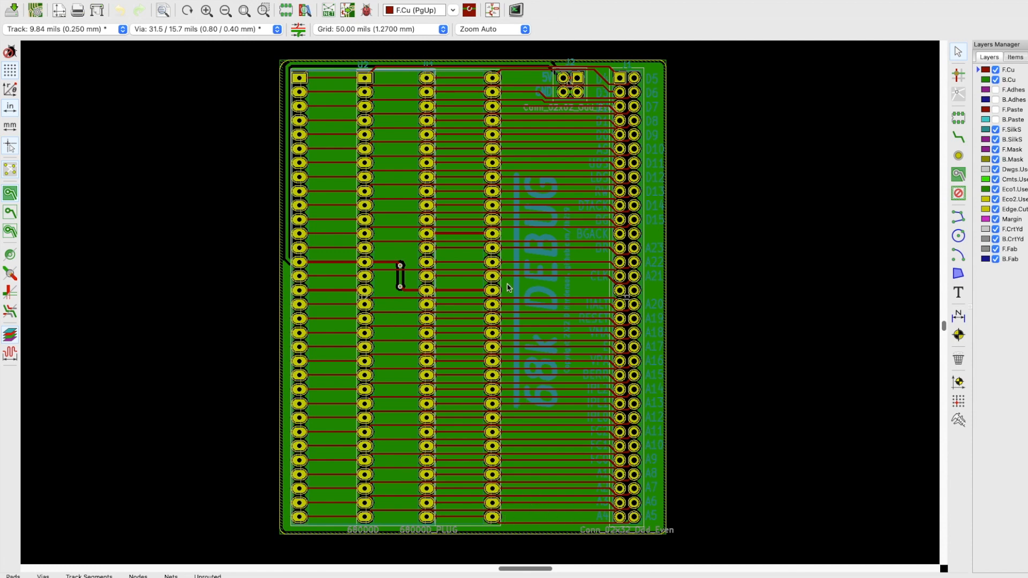
pyautogui.moveTo(739, 404)
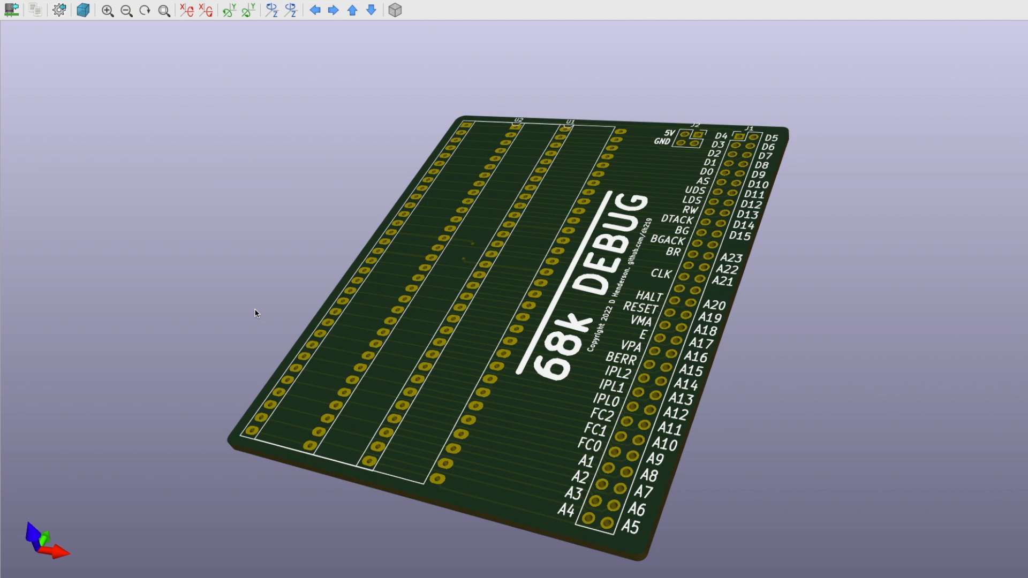
pyautogui.moveTo(237, 286)
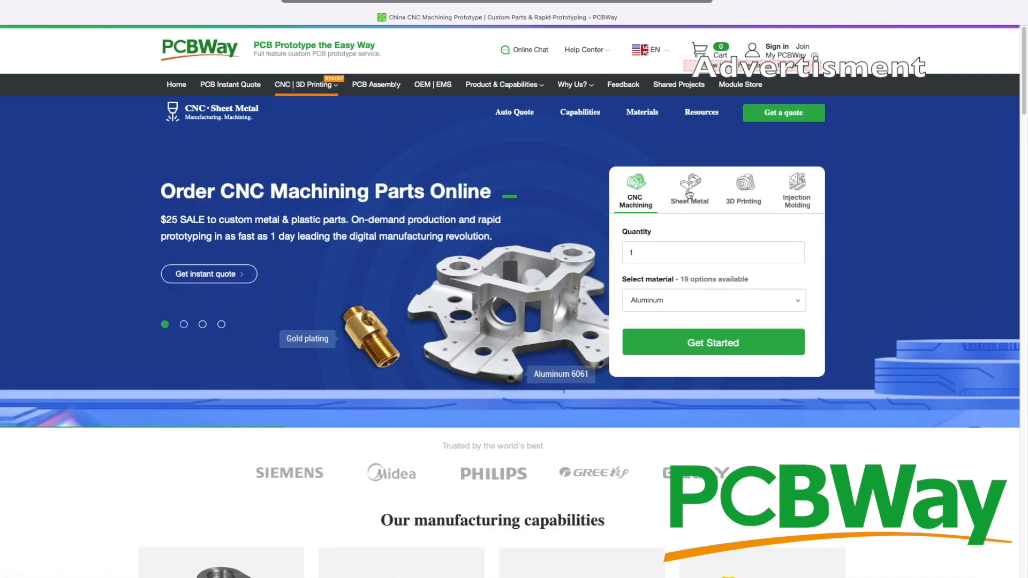
# Step: Switch the PCBWay quote panel to another manufacturing service's form
pyautogui.click(742, 190)
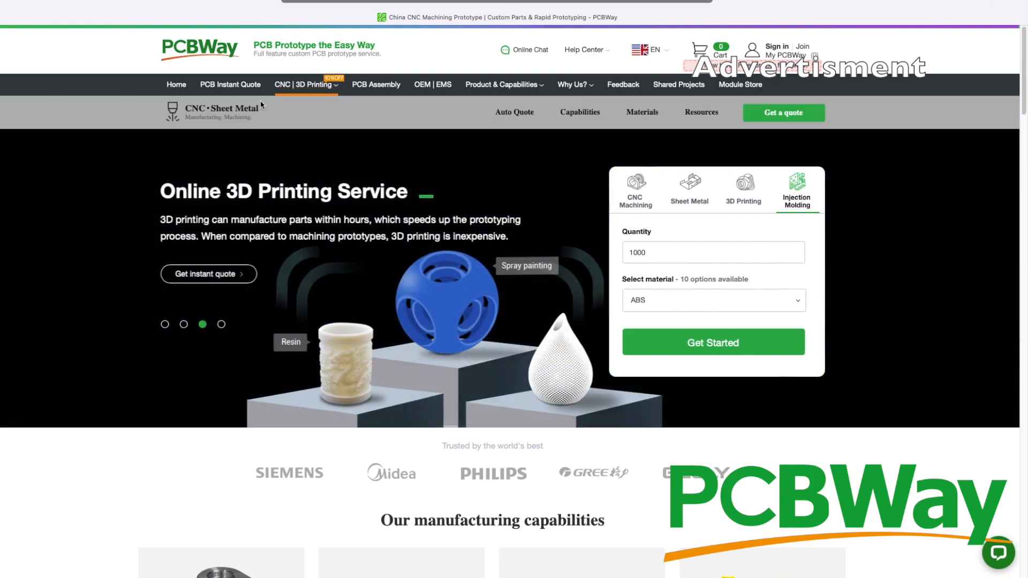
pyautogui.click(230, 84)
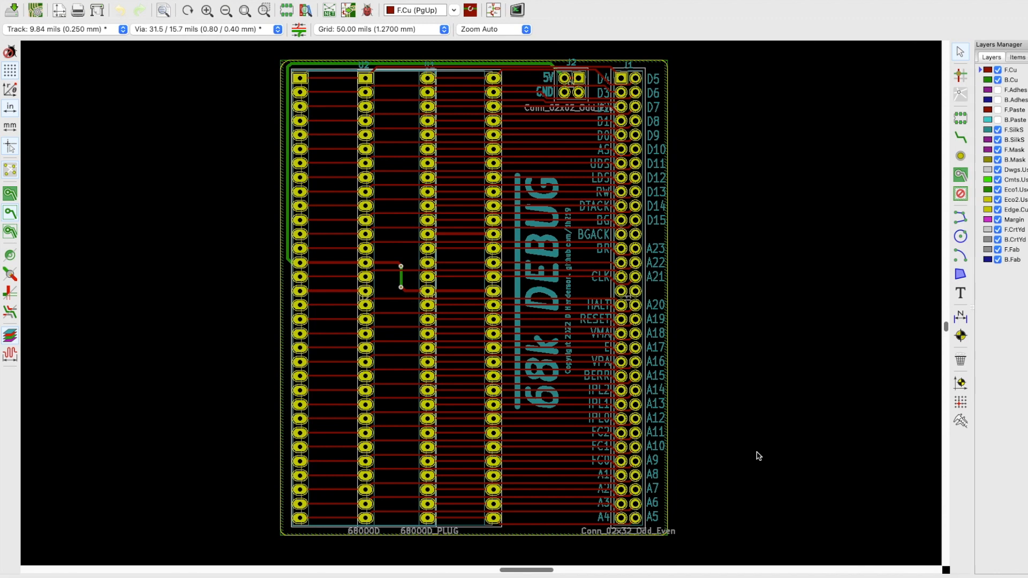
pyautogui.moveTo(233, 310)
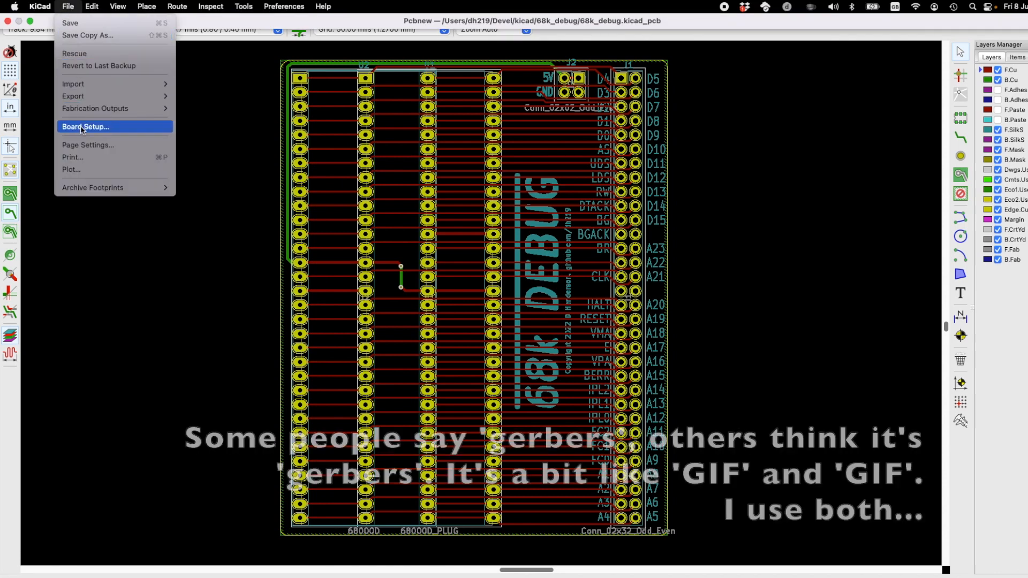
pyautogui.moveTo(70, 169)
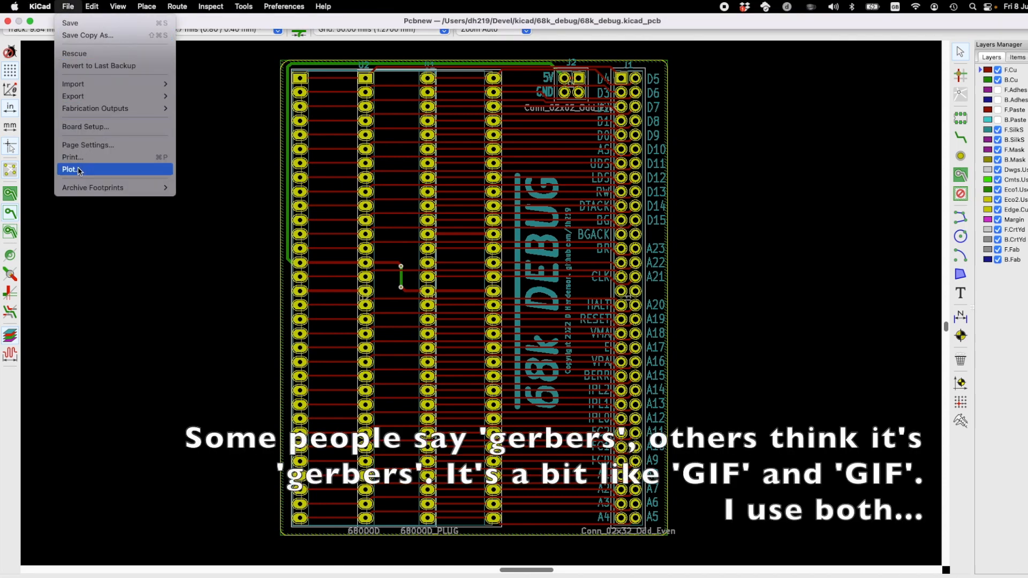
# Step: Plot F.Cu, B.Cu, SilkS, Mask and Edge.Cuts layers as Gerbers into the gerbers folder
pyautogui.click(69, 169)
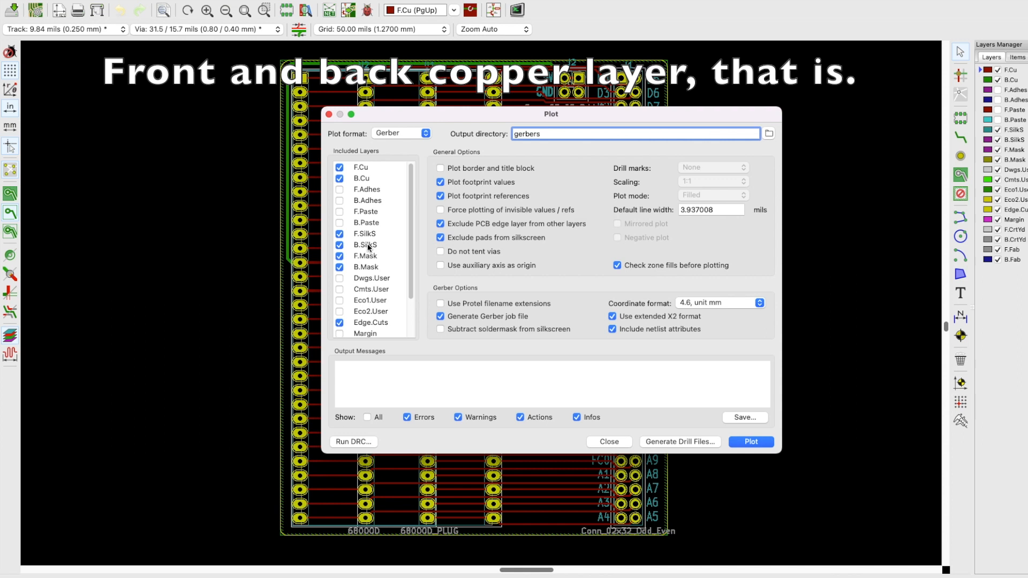
pyautogui.scroll(-3)
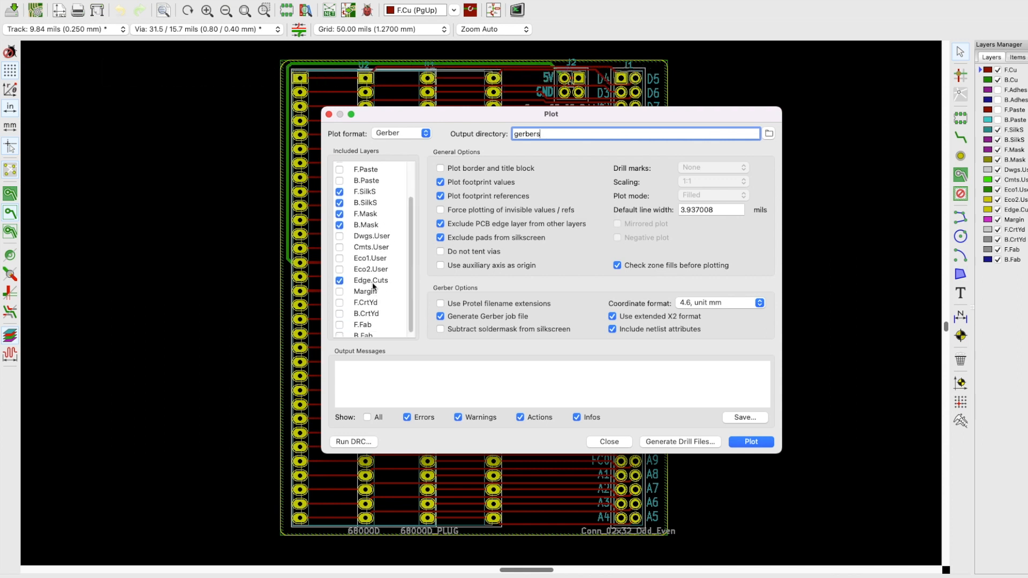
pyautogui.click(750, 441)
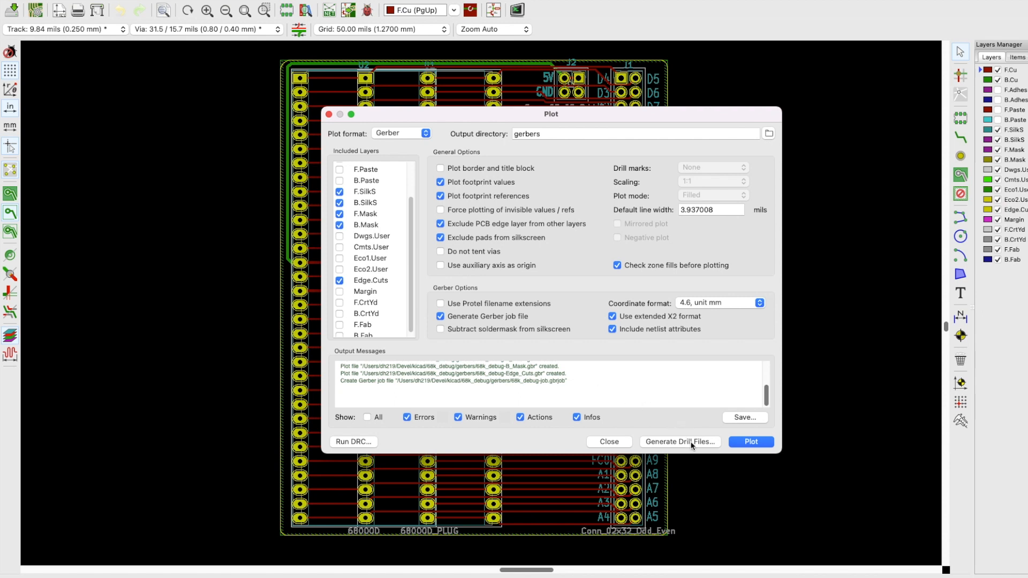
pyautogui.click(678, 441)
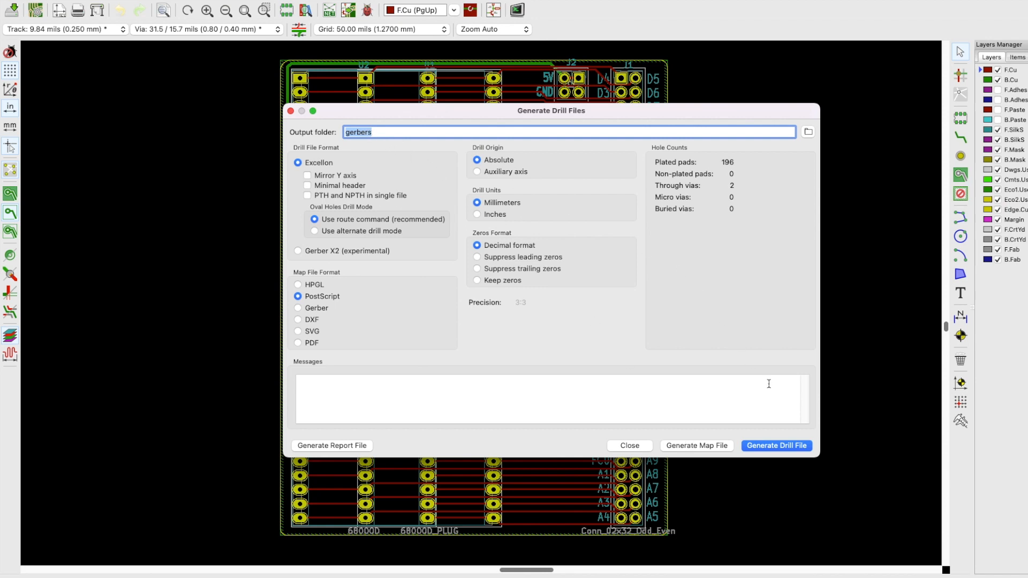
# Step: Generate the Excellon plated and non-plated drill files, then close the generator
pyautogui.click(777, 446)
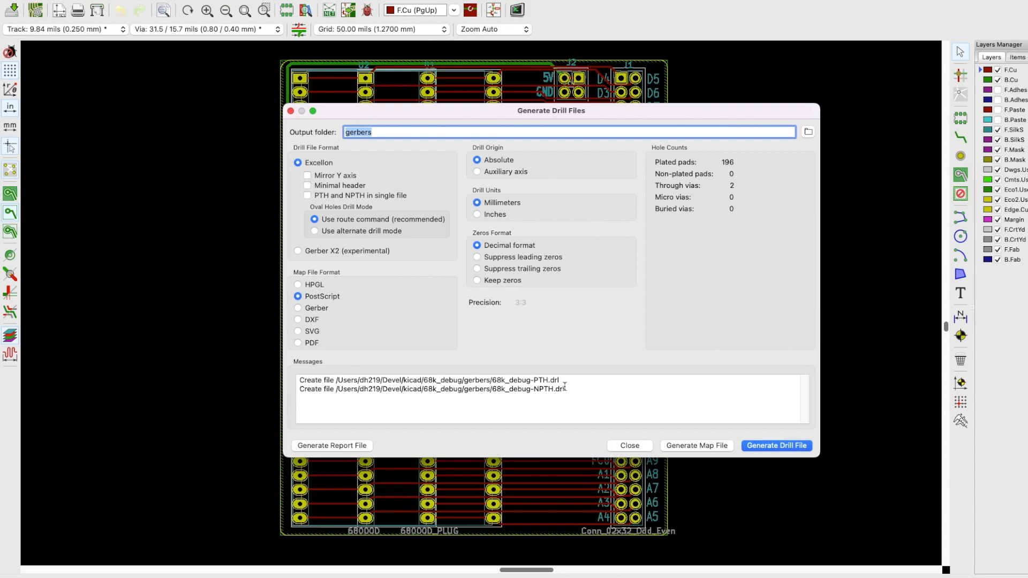
pyautogui.click(627, 446)
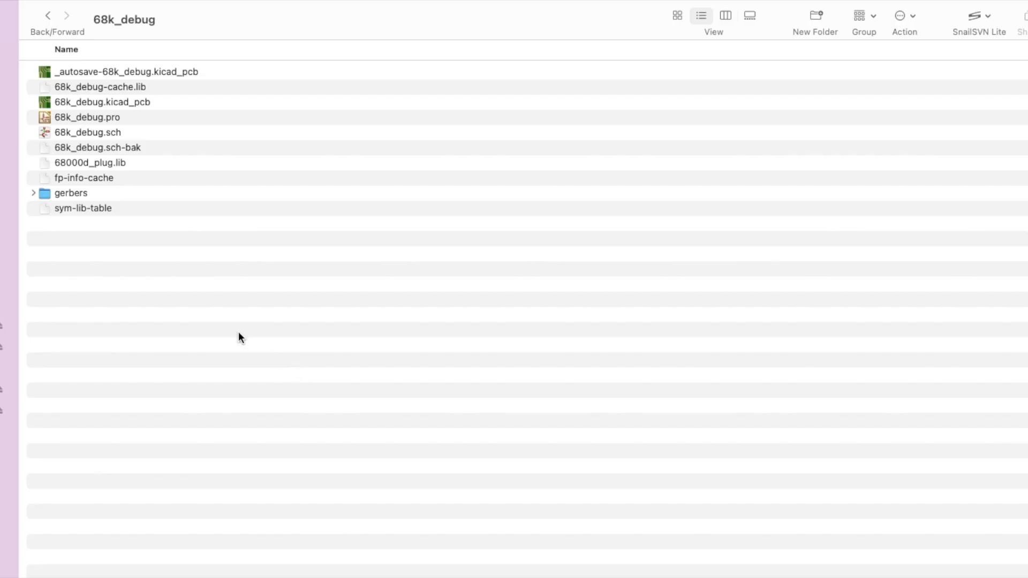
# Step: Select the gerbers folder and begin renaming it to 68k_debug
pyautogui.click(71, 192)
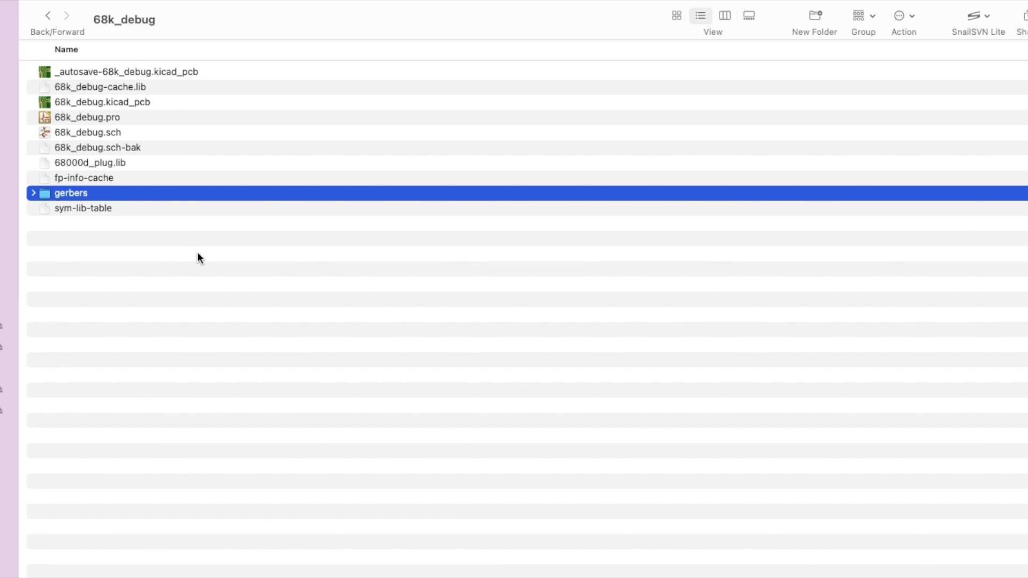
pyautogui.click(70, 192)
pyautogui.write('68k_debug')
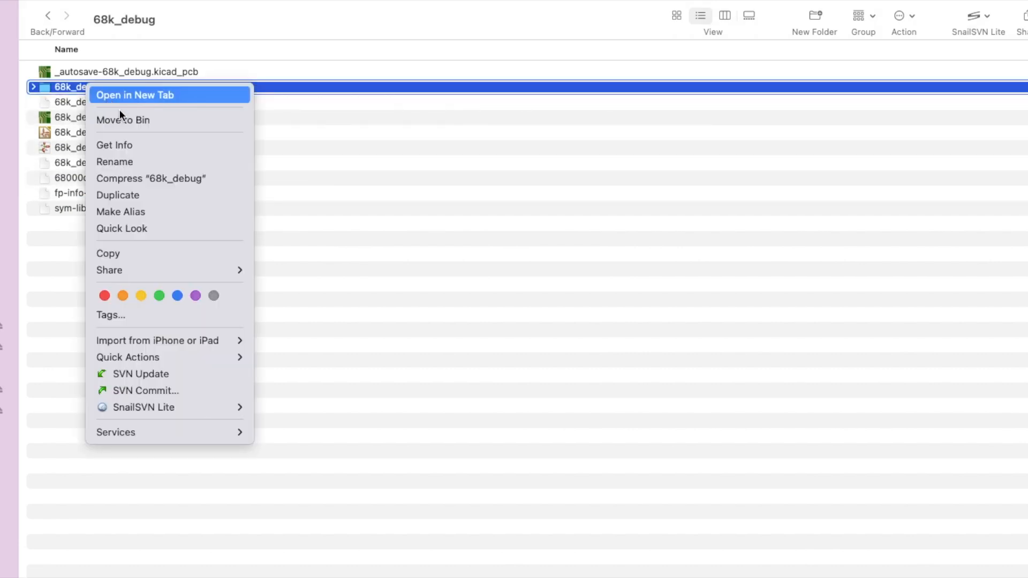
pyautogui.moveTo(143, 162)
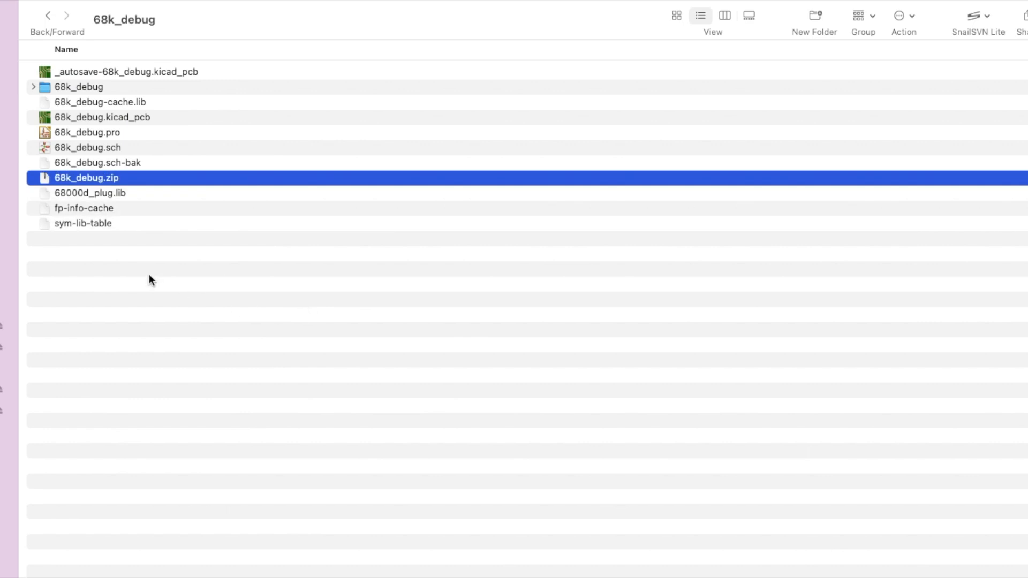
pyautogui.moveTo(217, 342)
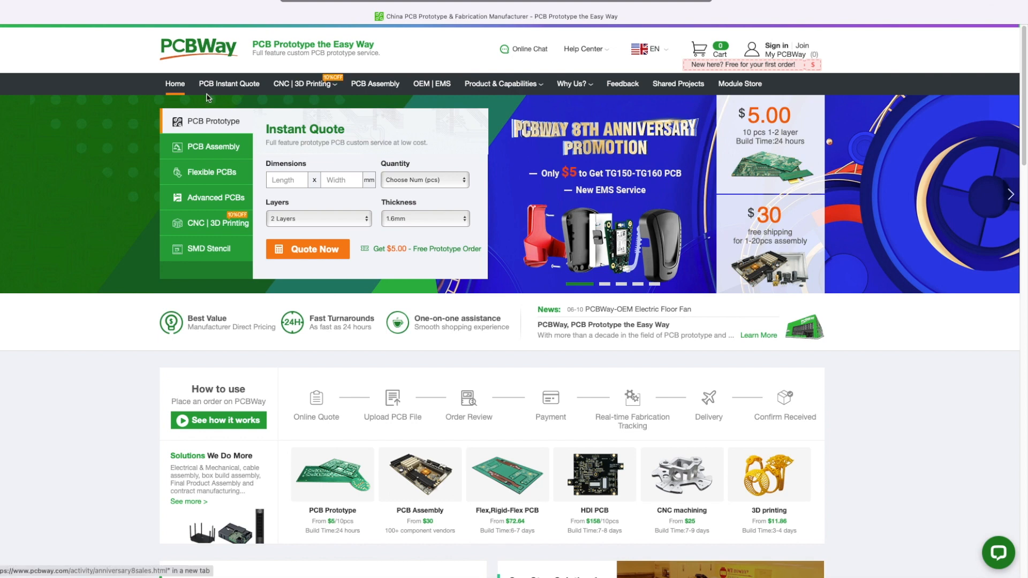
# Step: Start a PCB prototype quote and calculate the default board price
pyautogui.click(229, 84)
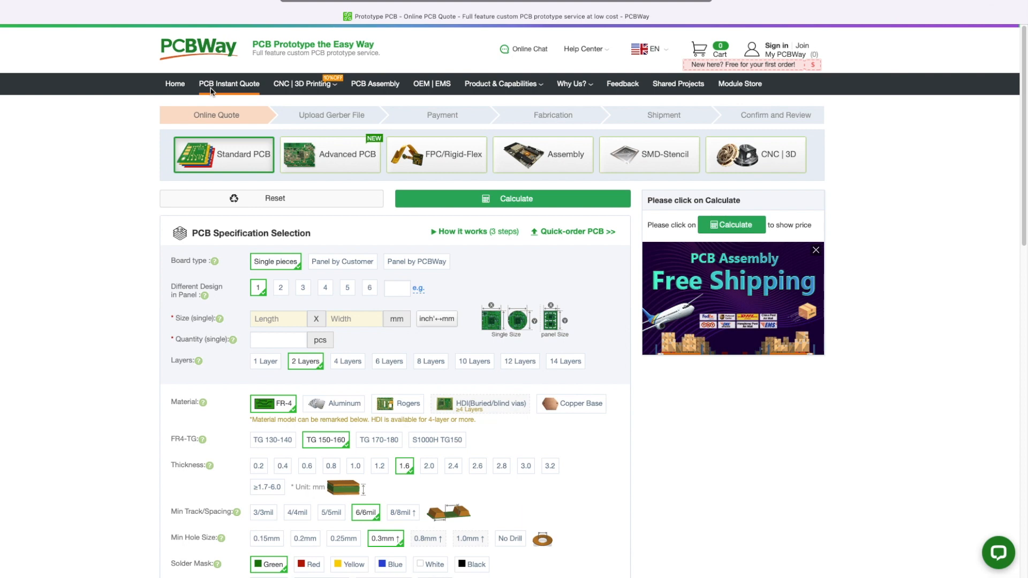
pyautogui.moveTo(577, 231)
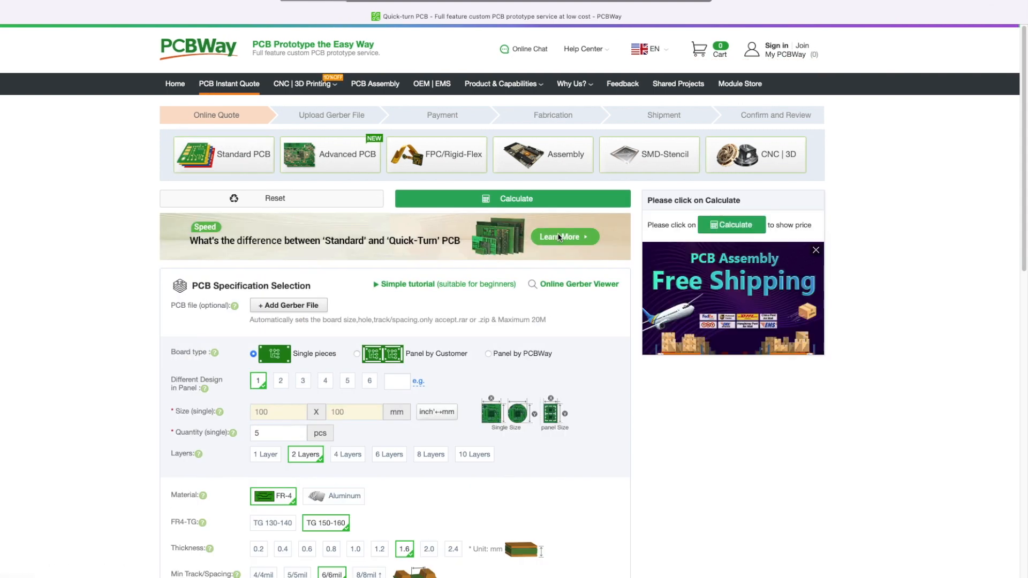
pyautogui.click(512, 198)
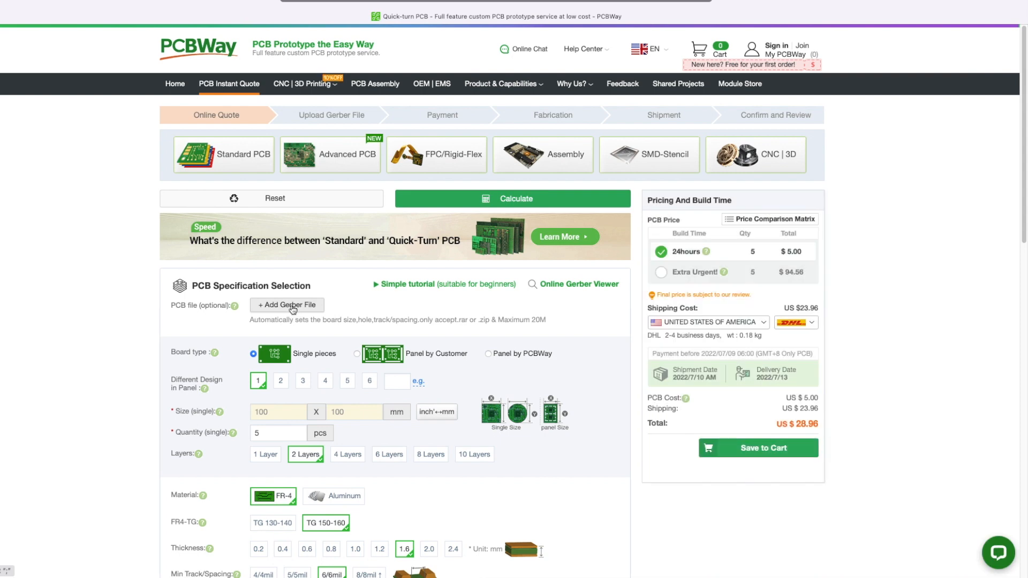
# Step: Upload 68k_debug.zip as the quote's Gerber file
pyautogui.click(287, 304)
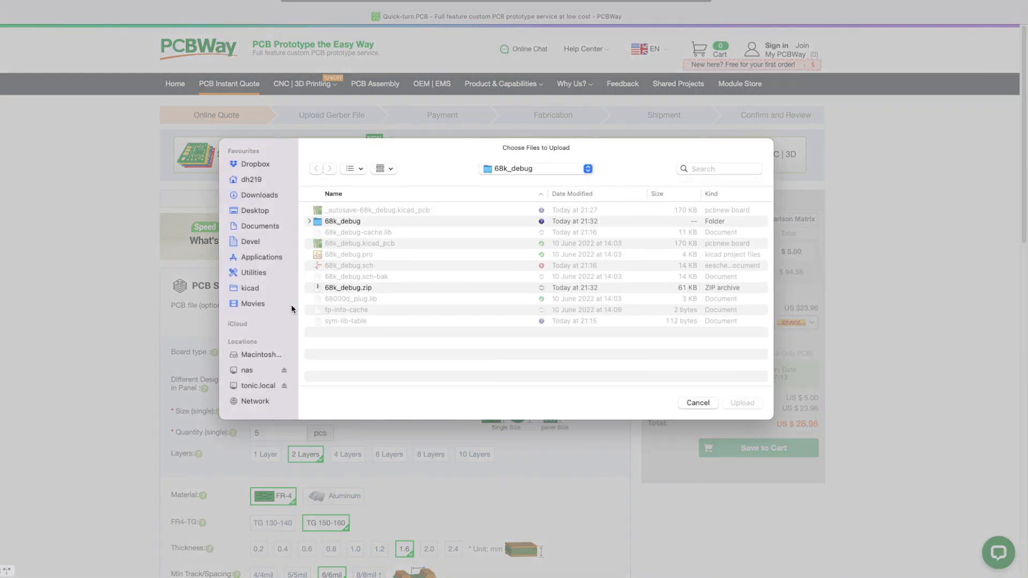
pyautogui.click(348, 287)
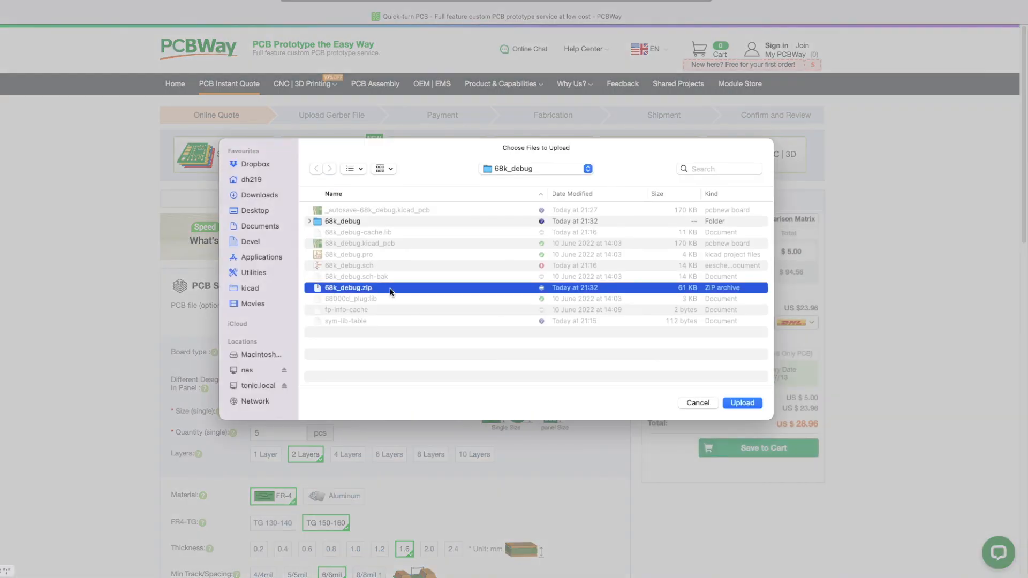
pyautogui.click(742, 402)
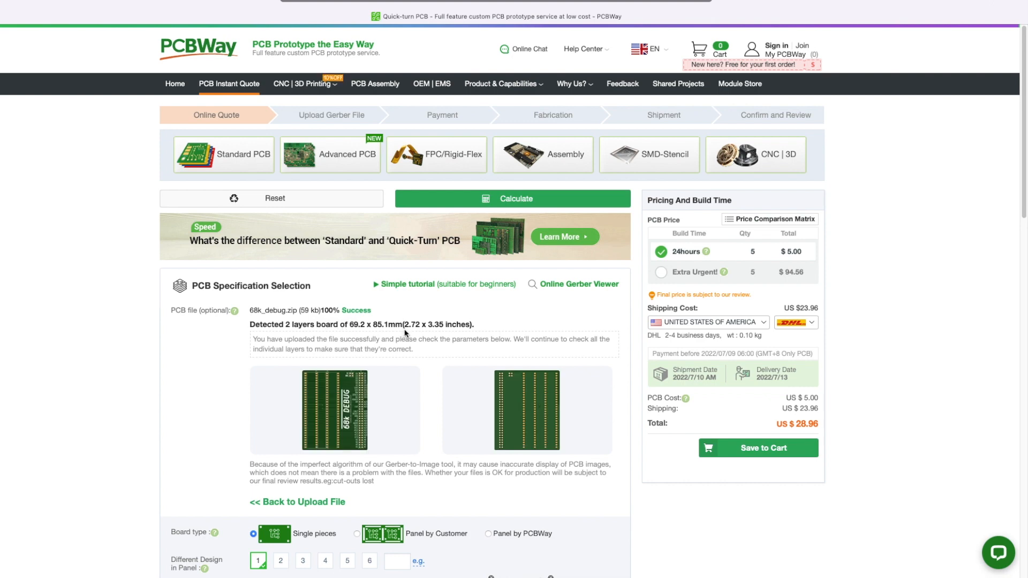
pyautogui.moveTo(401, 334)
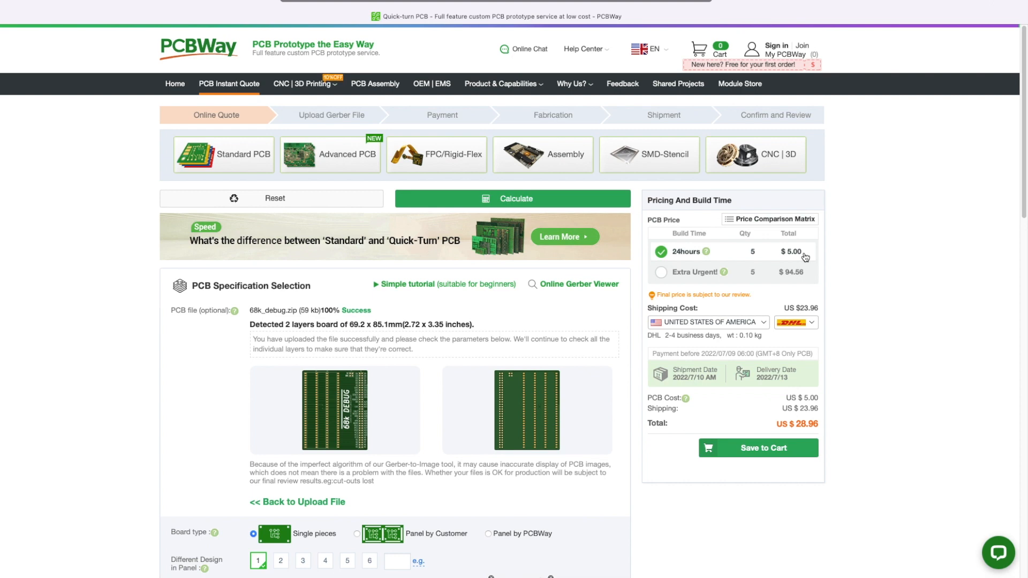
# Step: Set Min Track/Spacing to 8/8mil in the specification form
pyautogui.scroll(-3)
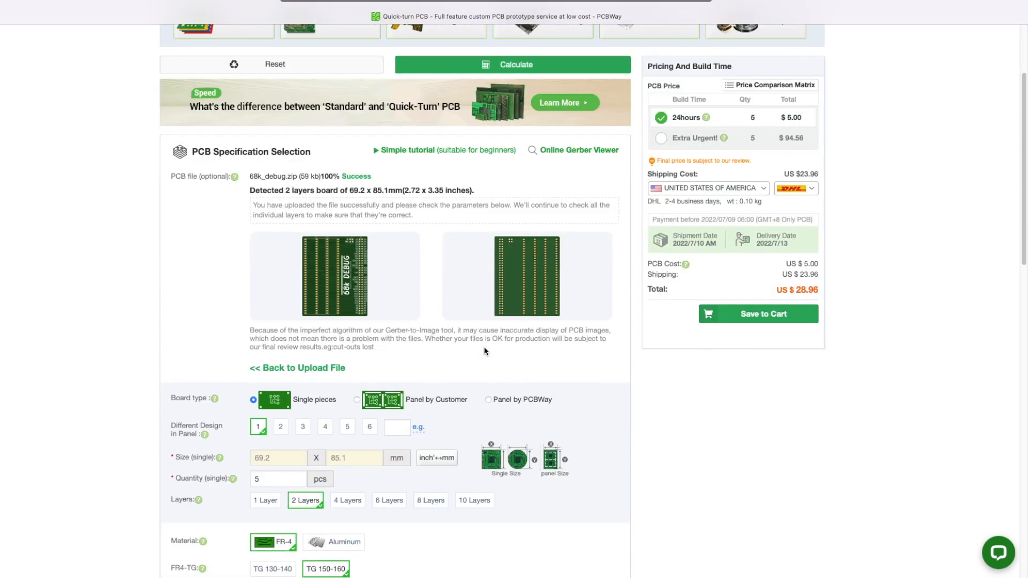
pyautogui.scroll(-3)
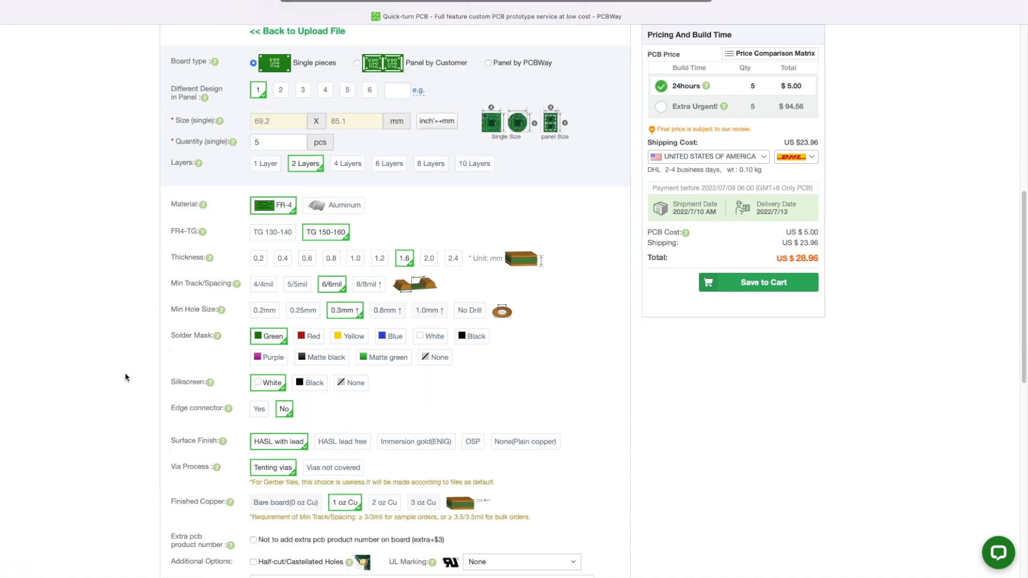
pyautogui.scroll(-3)
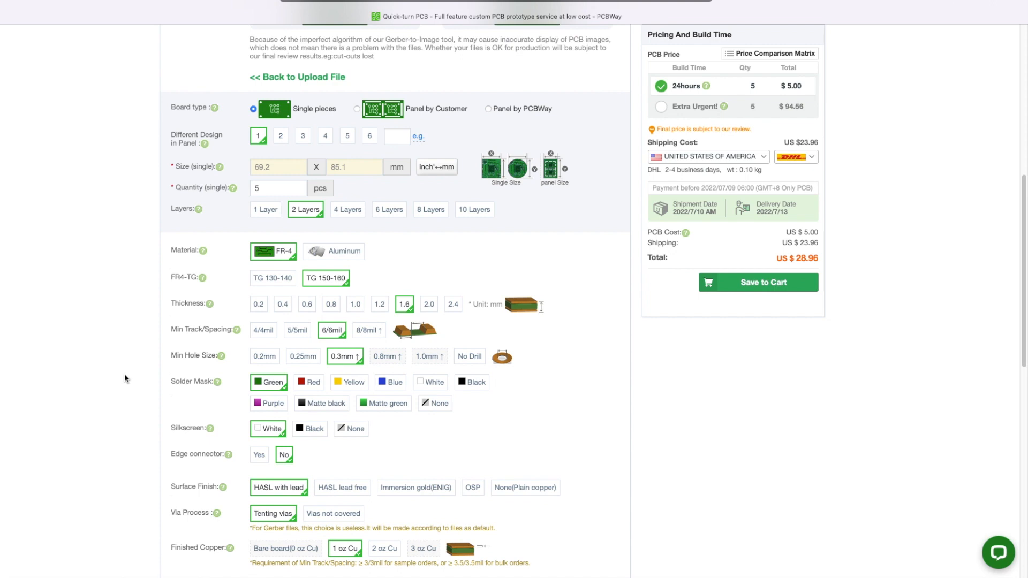
pyautogui.moveTo(122, 380)
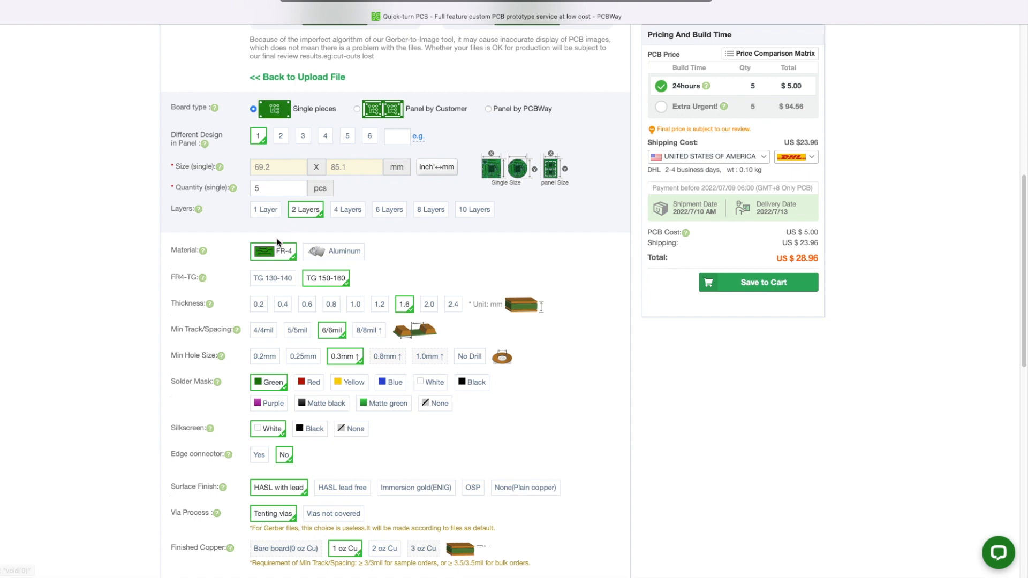
pyautogui.scroll(-3)
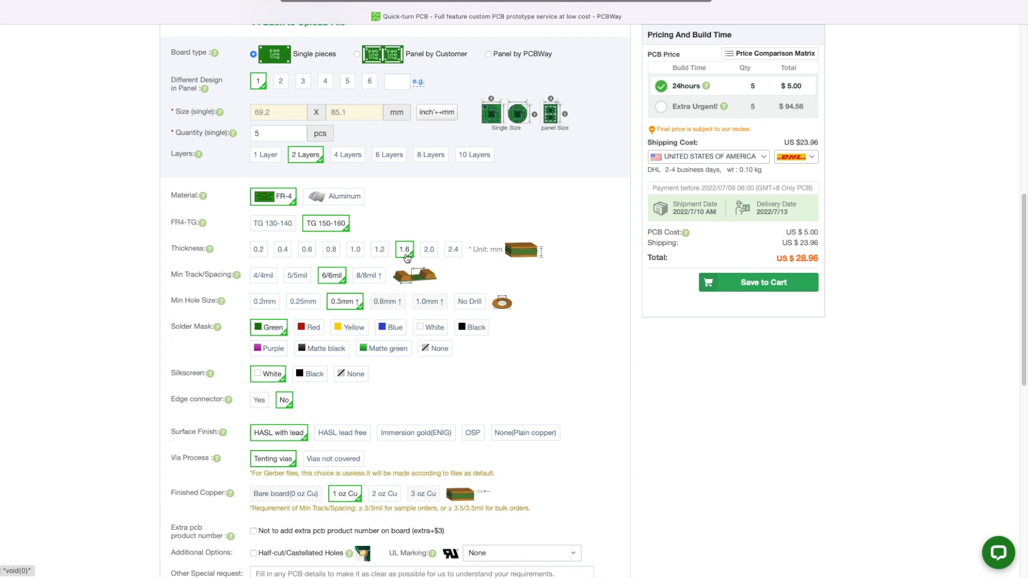
pyautogui.moveTo(405, 257)
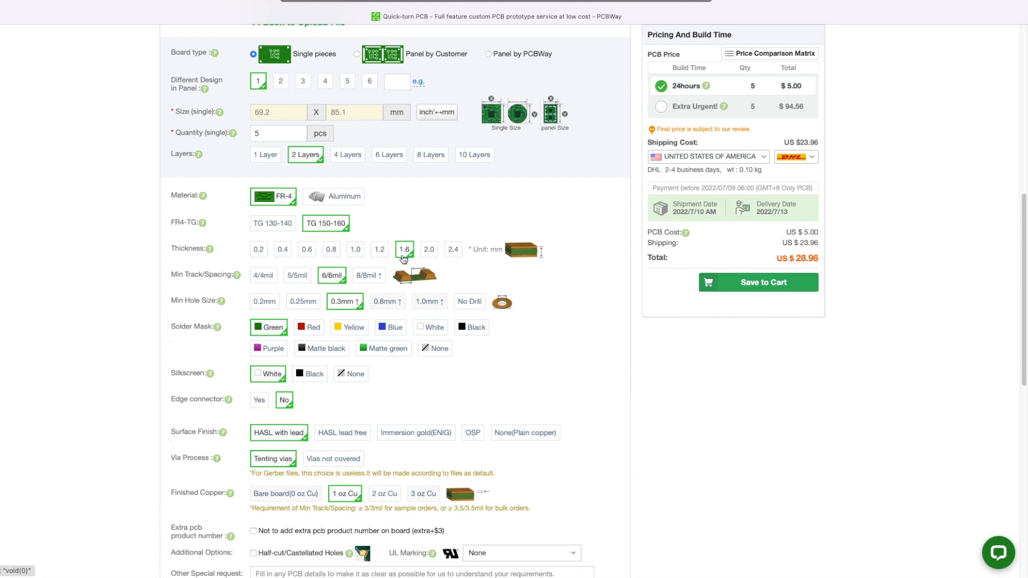
pyautogui.scroll(-3)
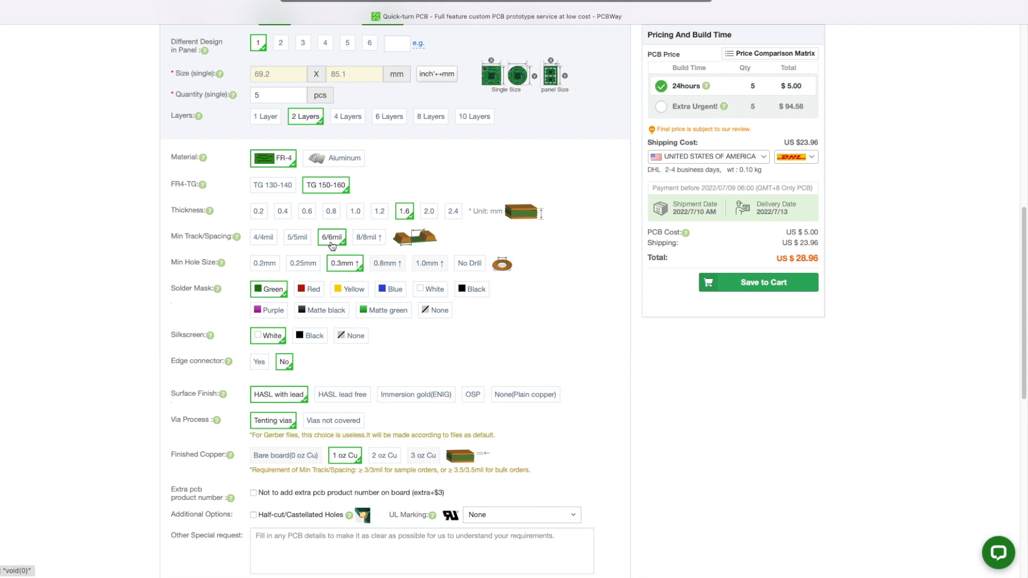
pyautogui.click(368, 237)
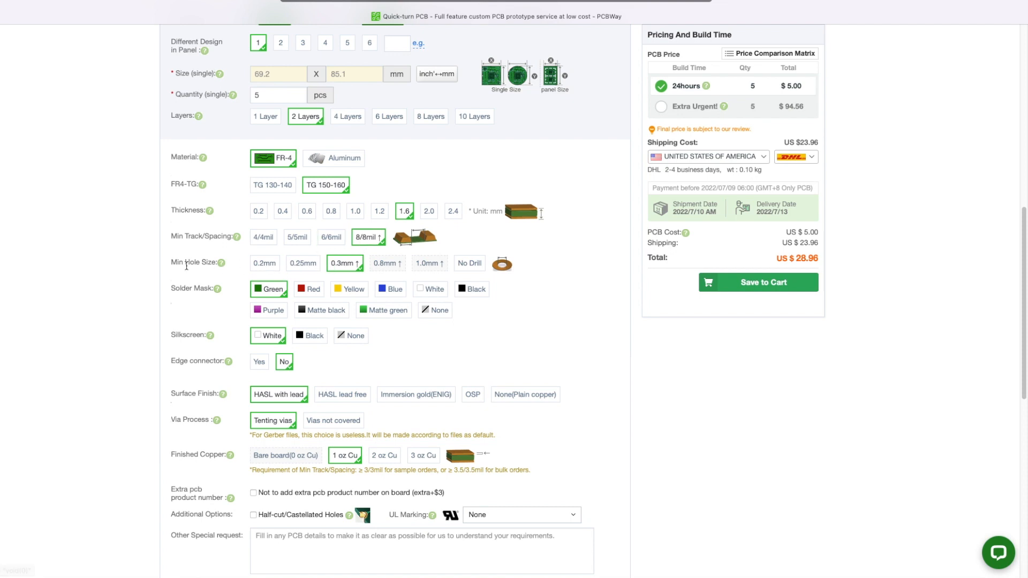
# Step: Choose a blue solder mask and leave vias not covered
pyautogui.scroll(-3)
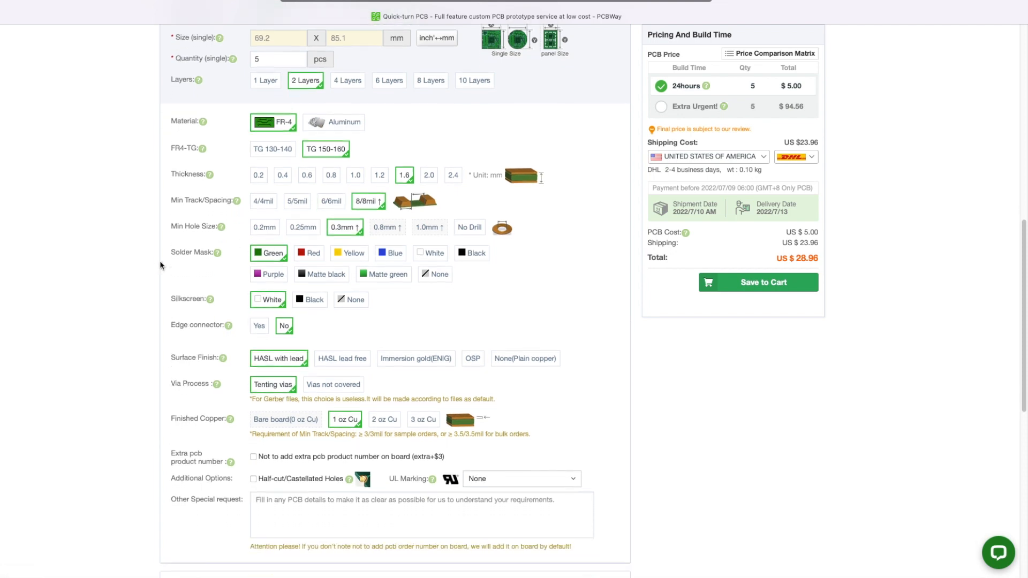
pyautogui.click(390, 253)
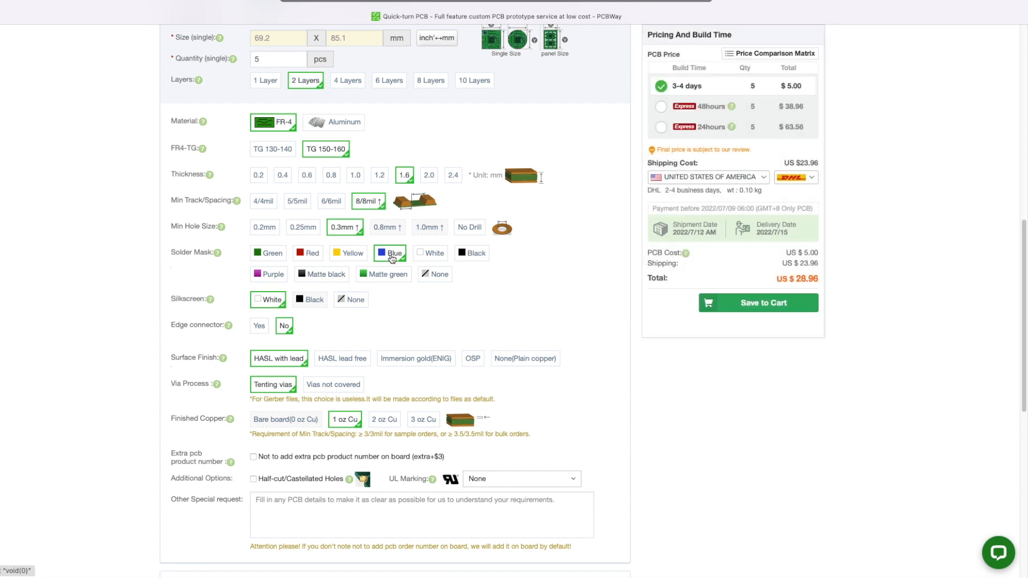
pyautogui.scroll(-3)
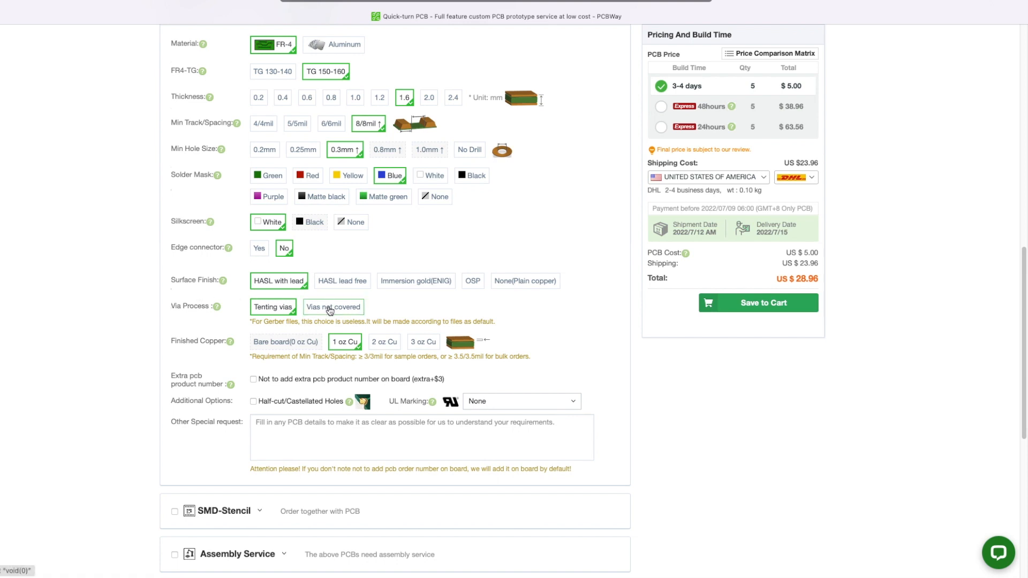
pyautogui.click(333, 306)
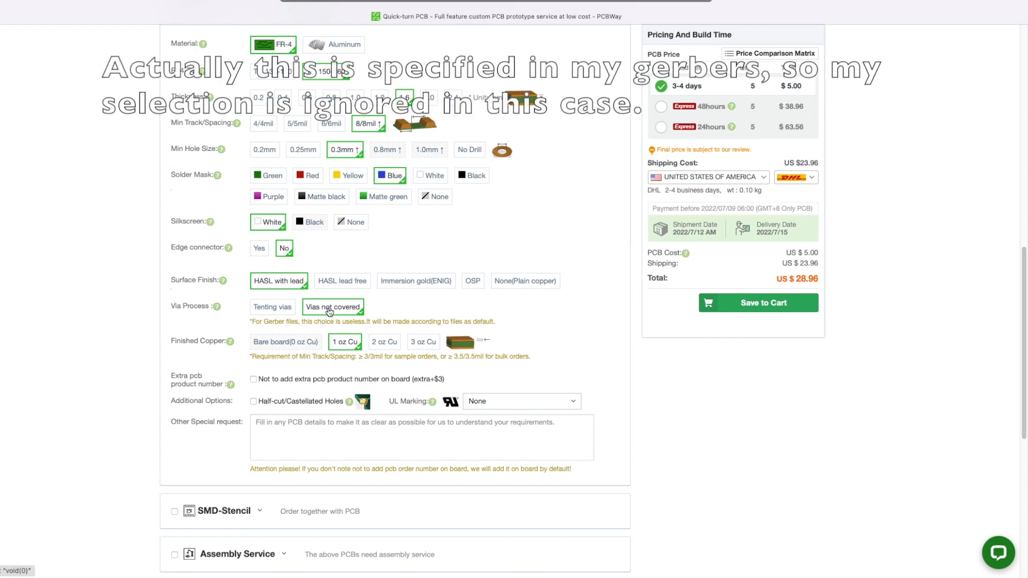
pyautogui.scroll(-3)
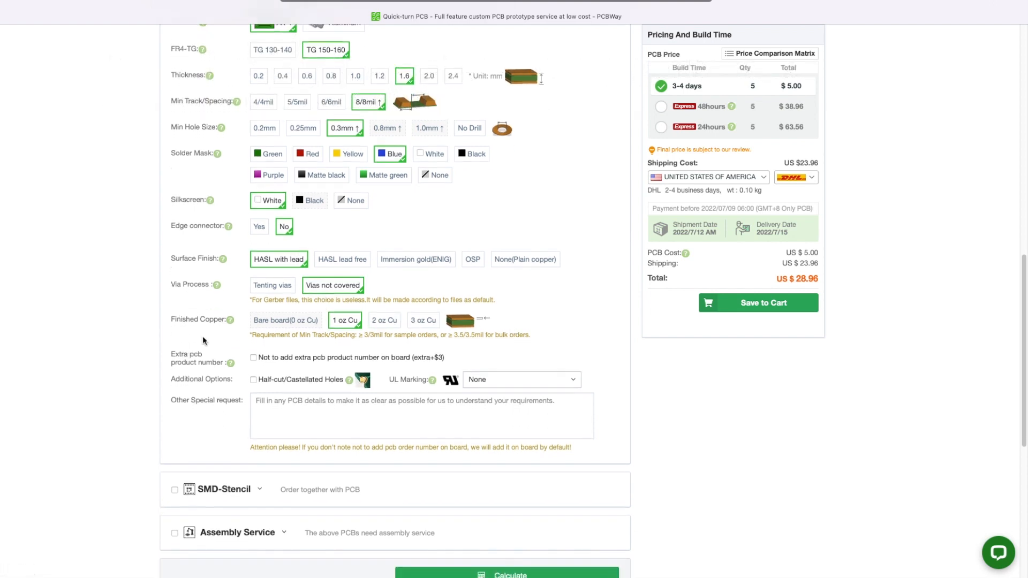
pyautogui.scroll(-3)
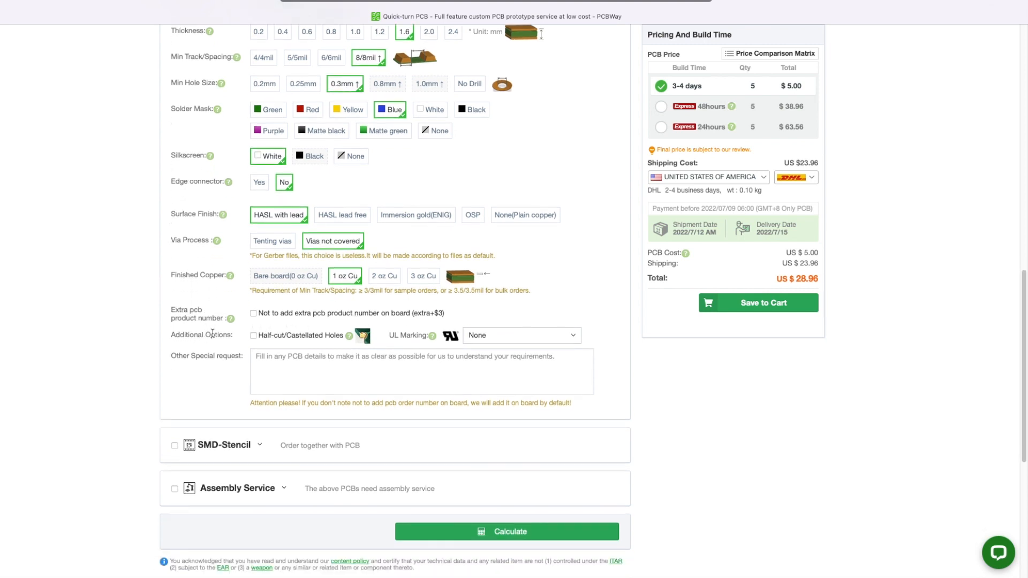
pyautogui.scroll(-3)
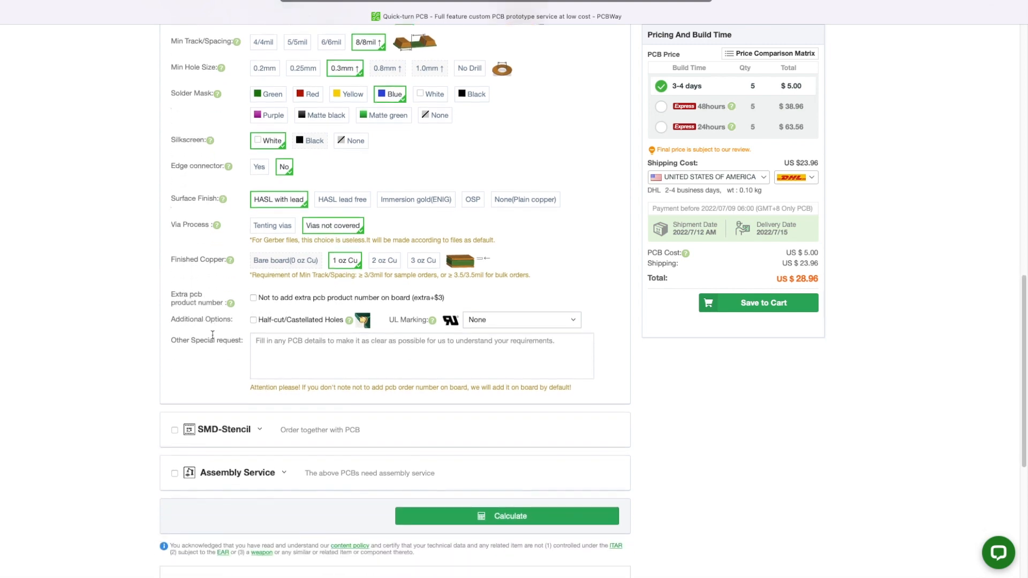
pyautogui.scroll(-3)
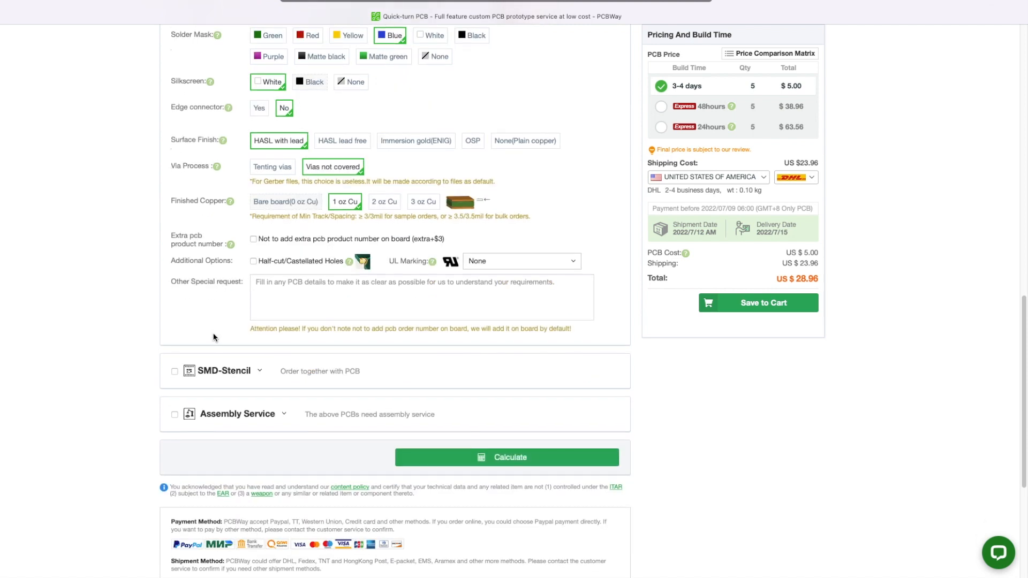
pyautogui.moveTo(218, 414)
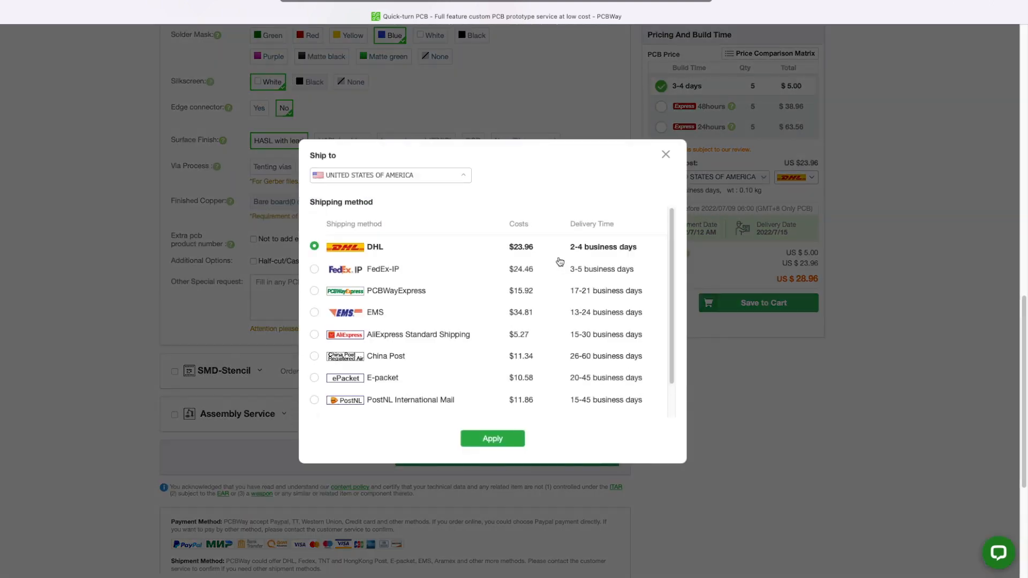
# Step: Apply United Kingdom shipping via PCBWayExpress, costing US$10.61
pyautogui.click(390, 175)
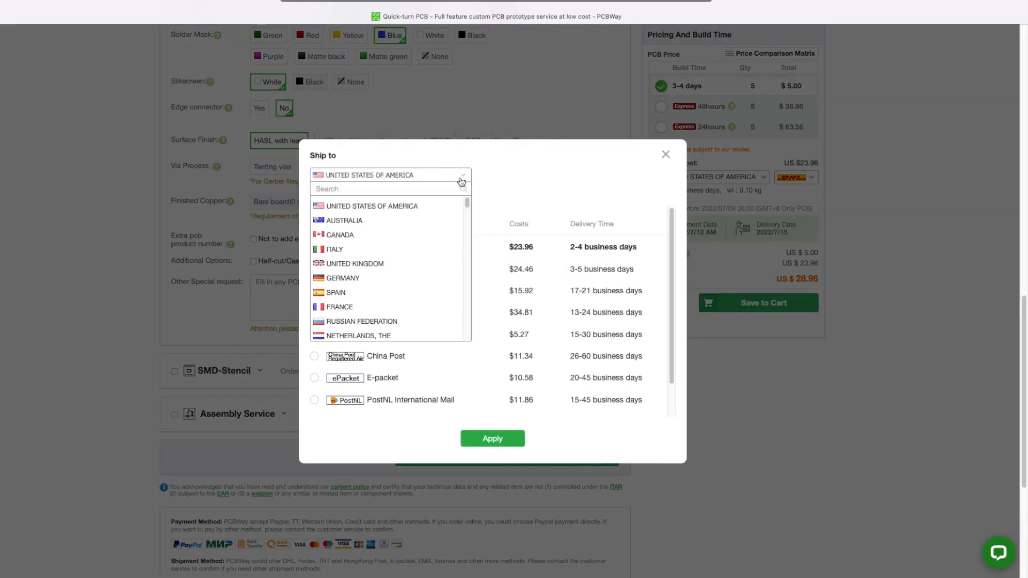
pyautogui.click(354, 264)
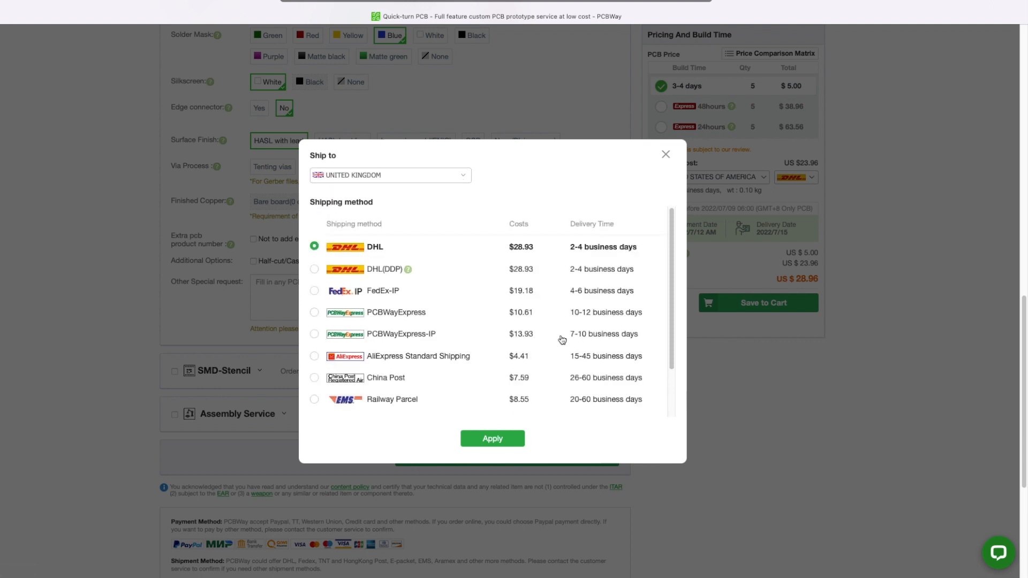
pyautogui.scroll(-3)
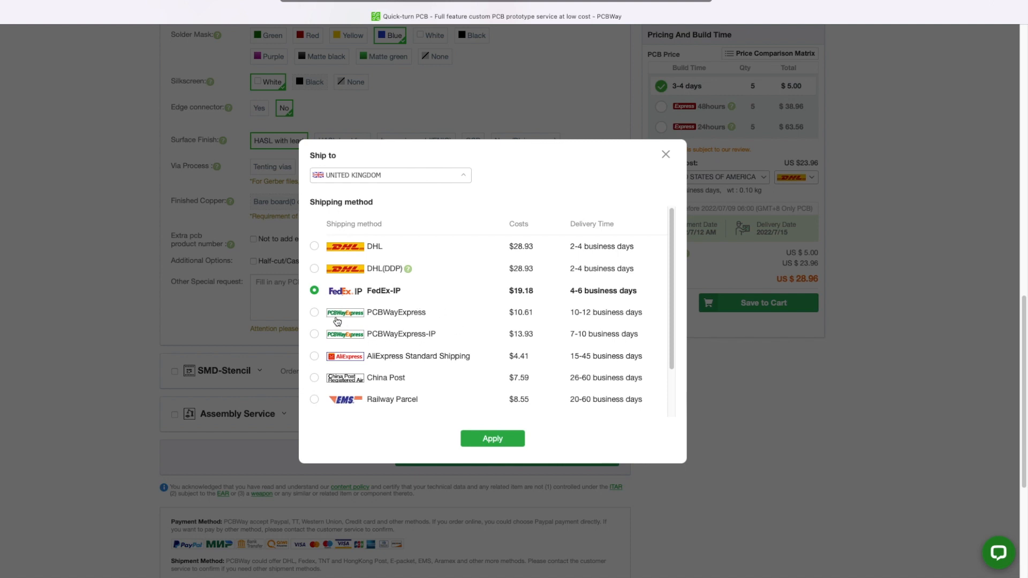
pyautogui.click(314, 312)
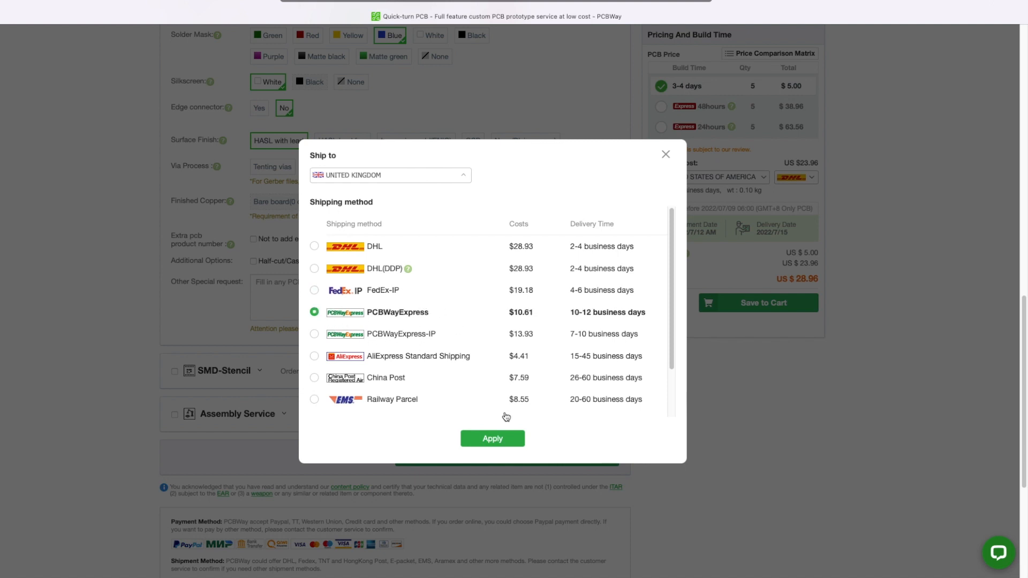
pyautogui.click(491, 438)
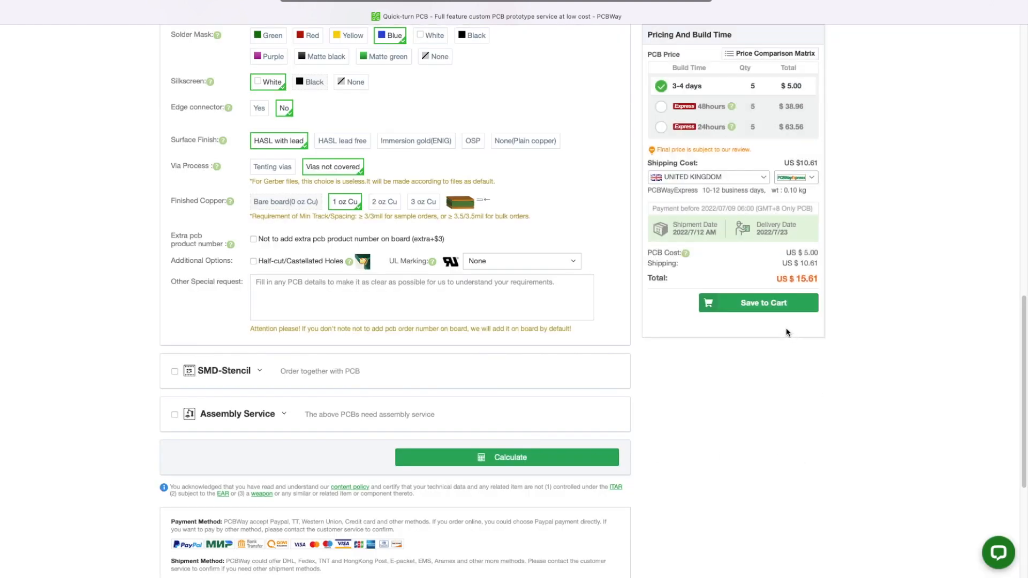